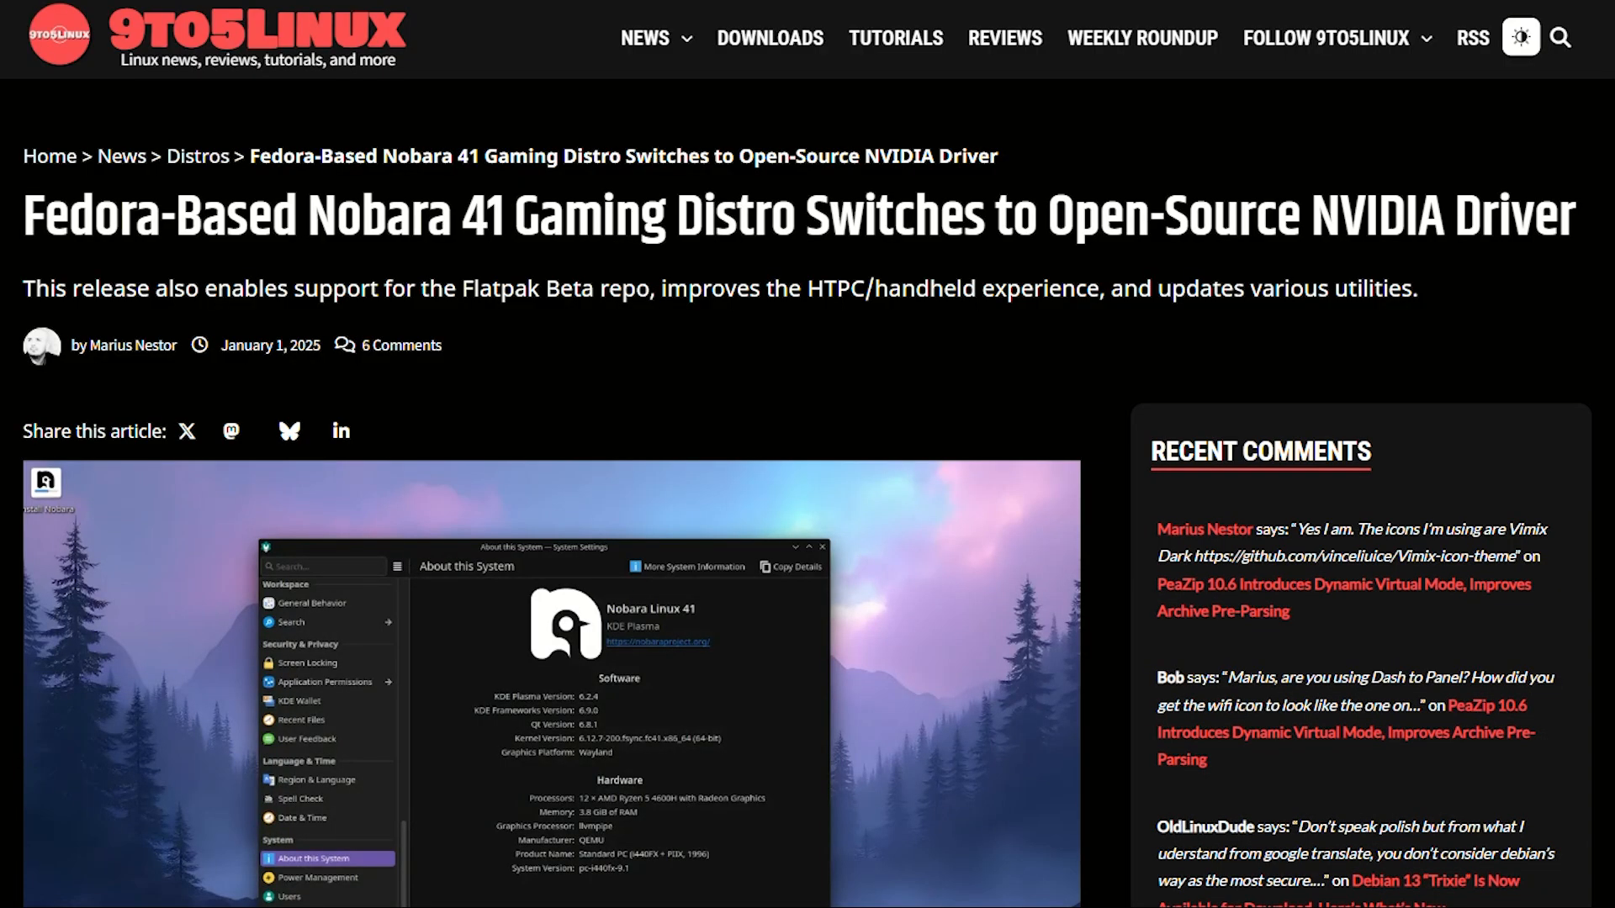
Scroll through the Nobara 41 article from its headline down to the Calamares installer paragraph.
scroll(down, 3)
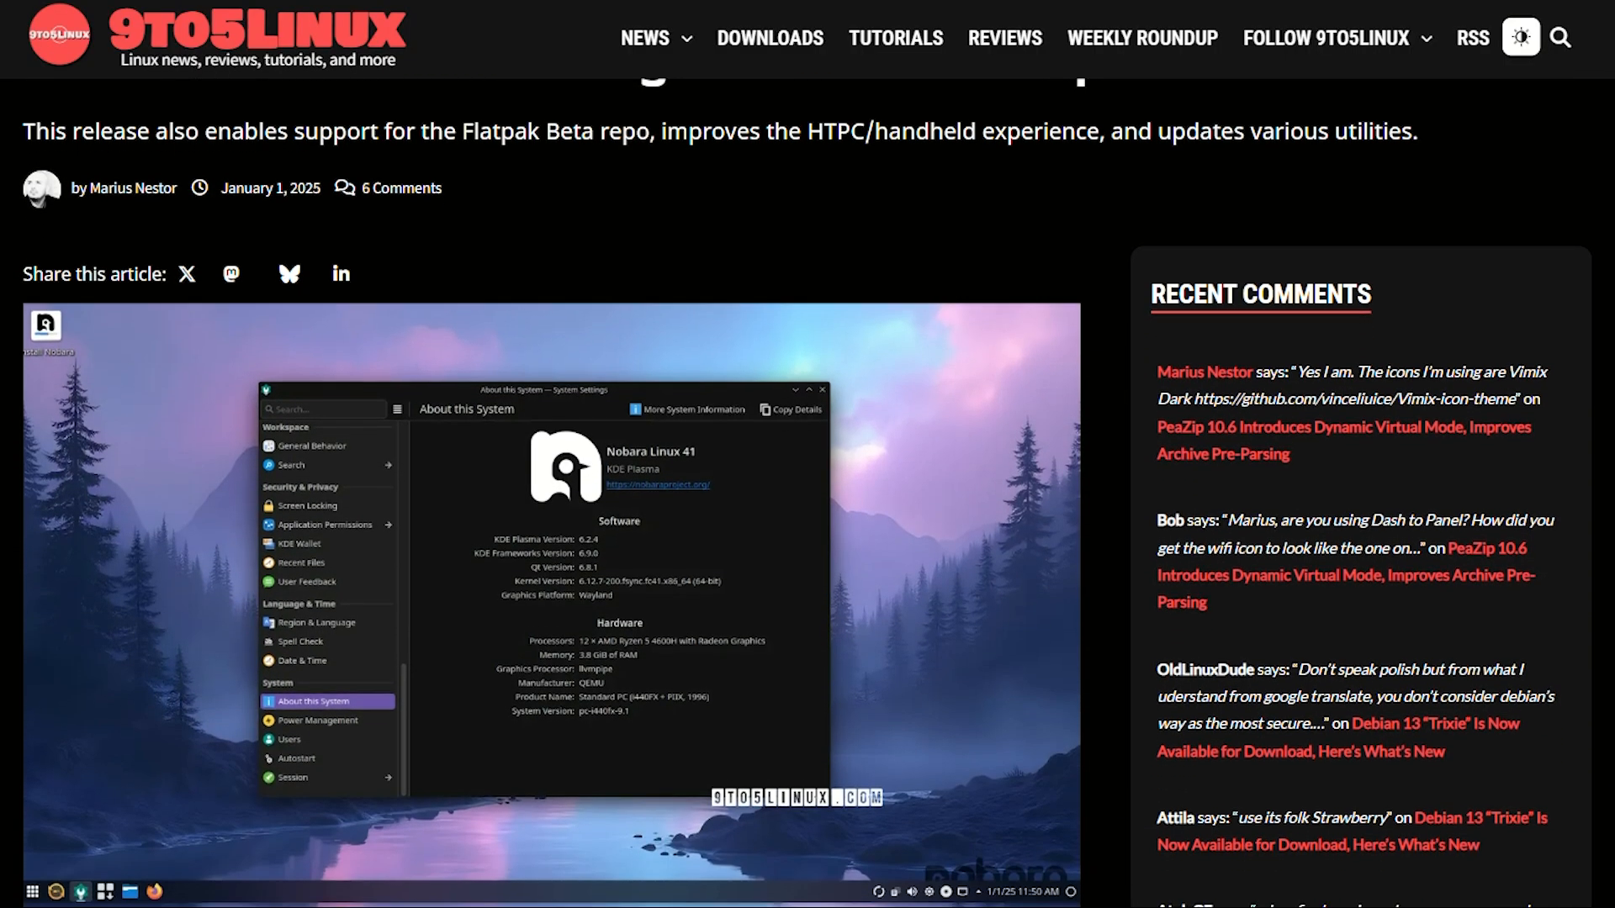
scroll(down, 3)
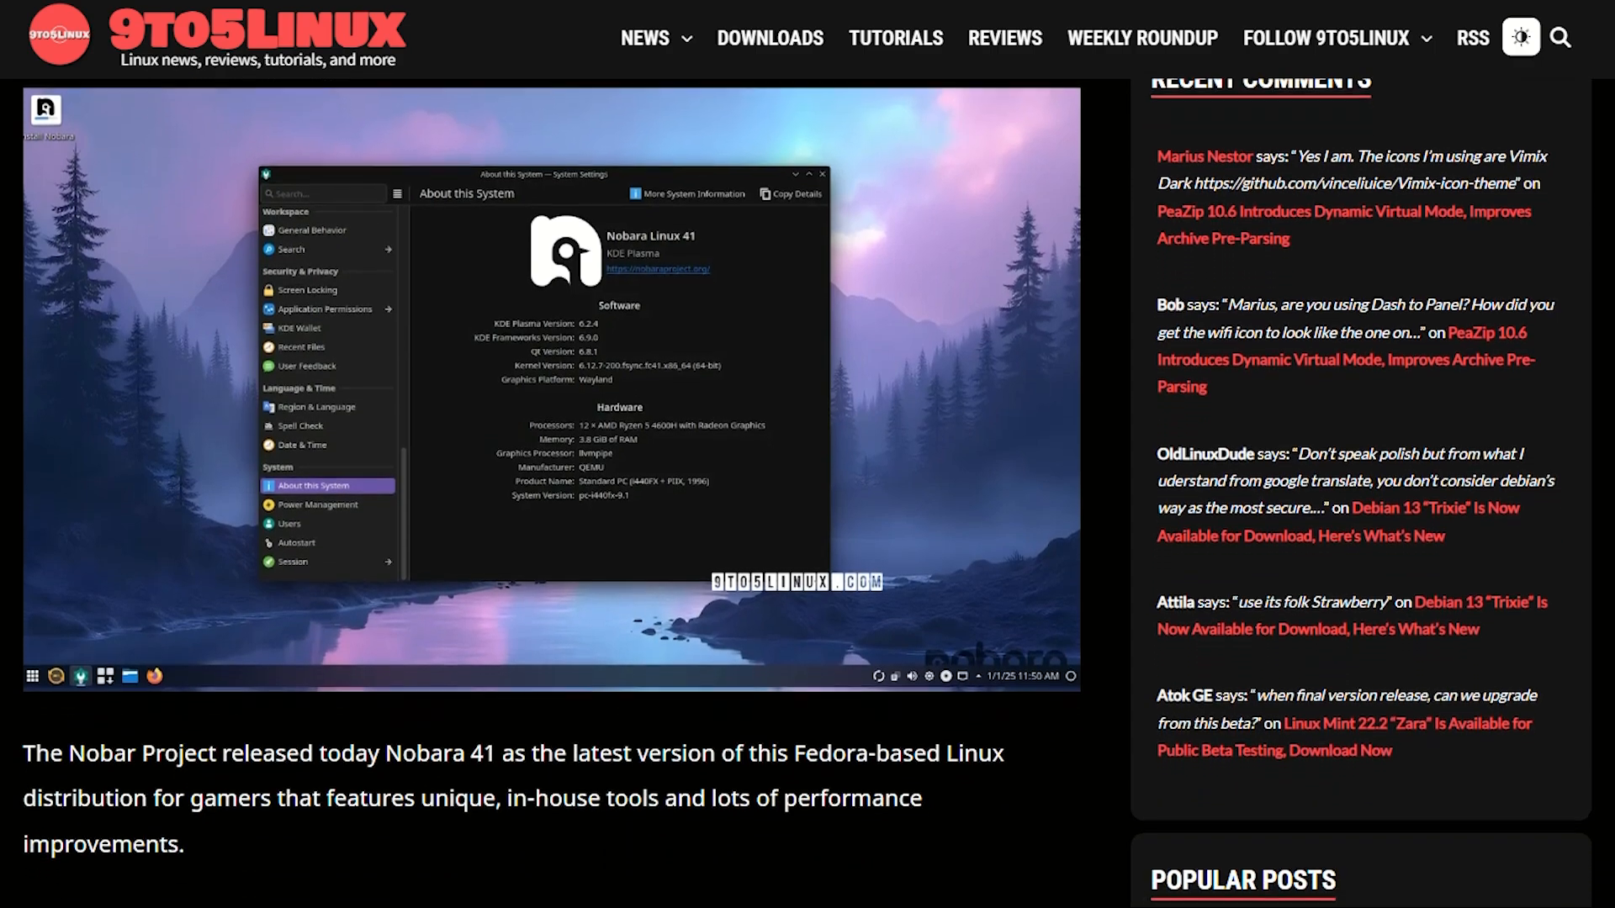
scroll(down, 3)
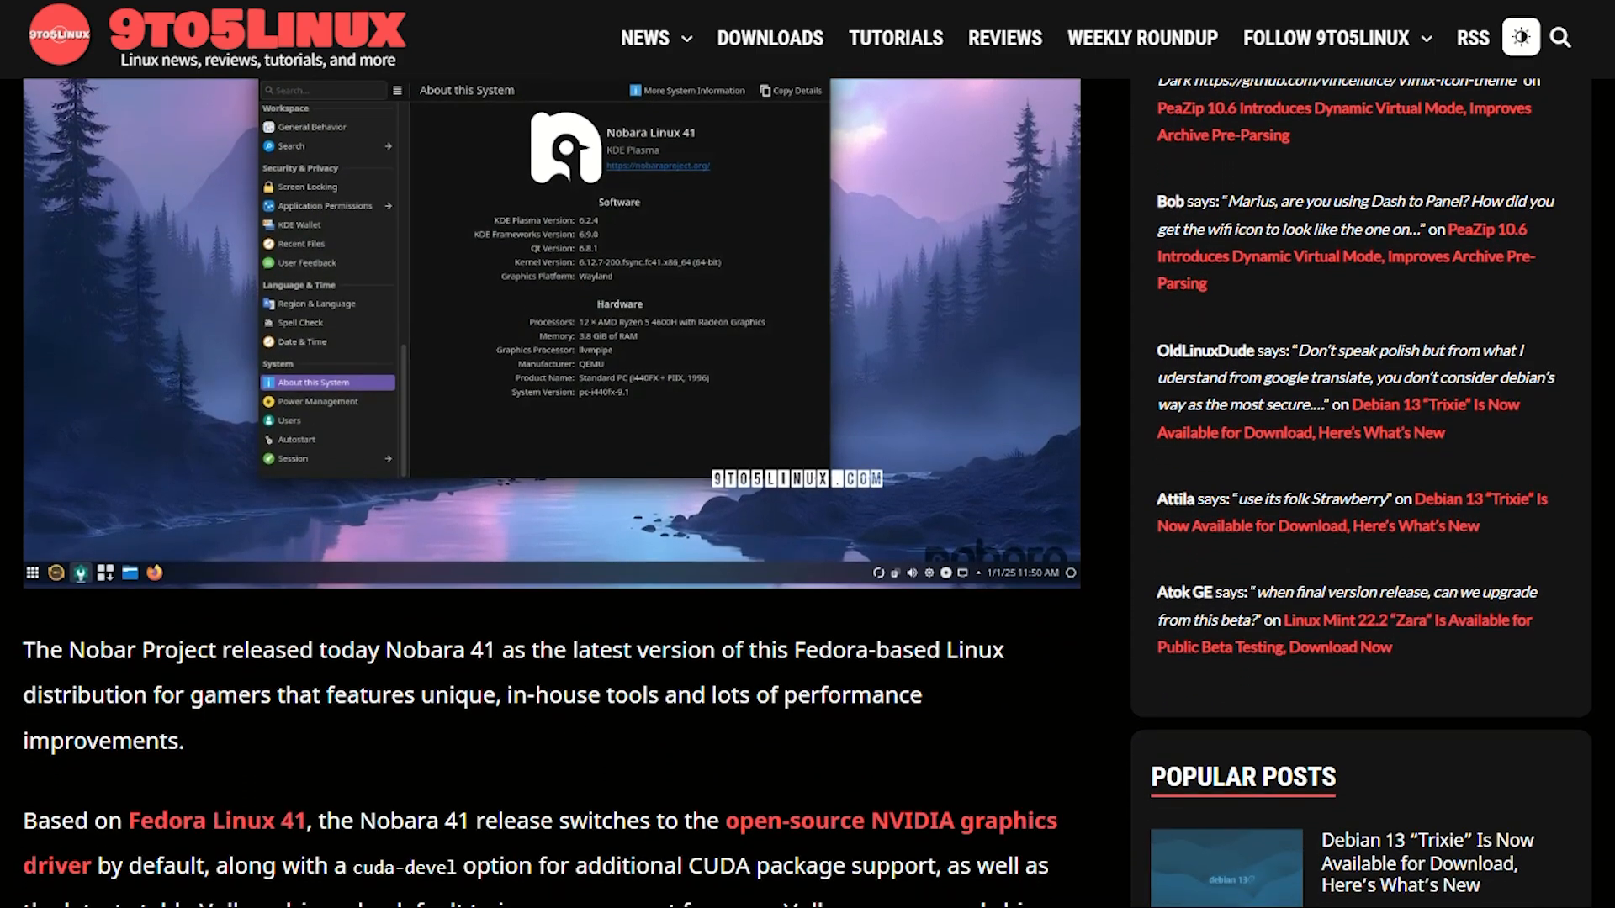
scroll(down, 3)
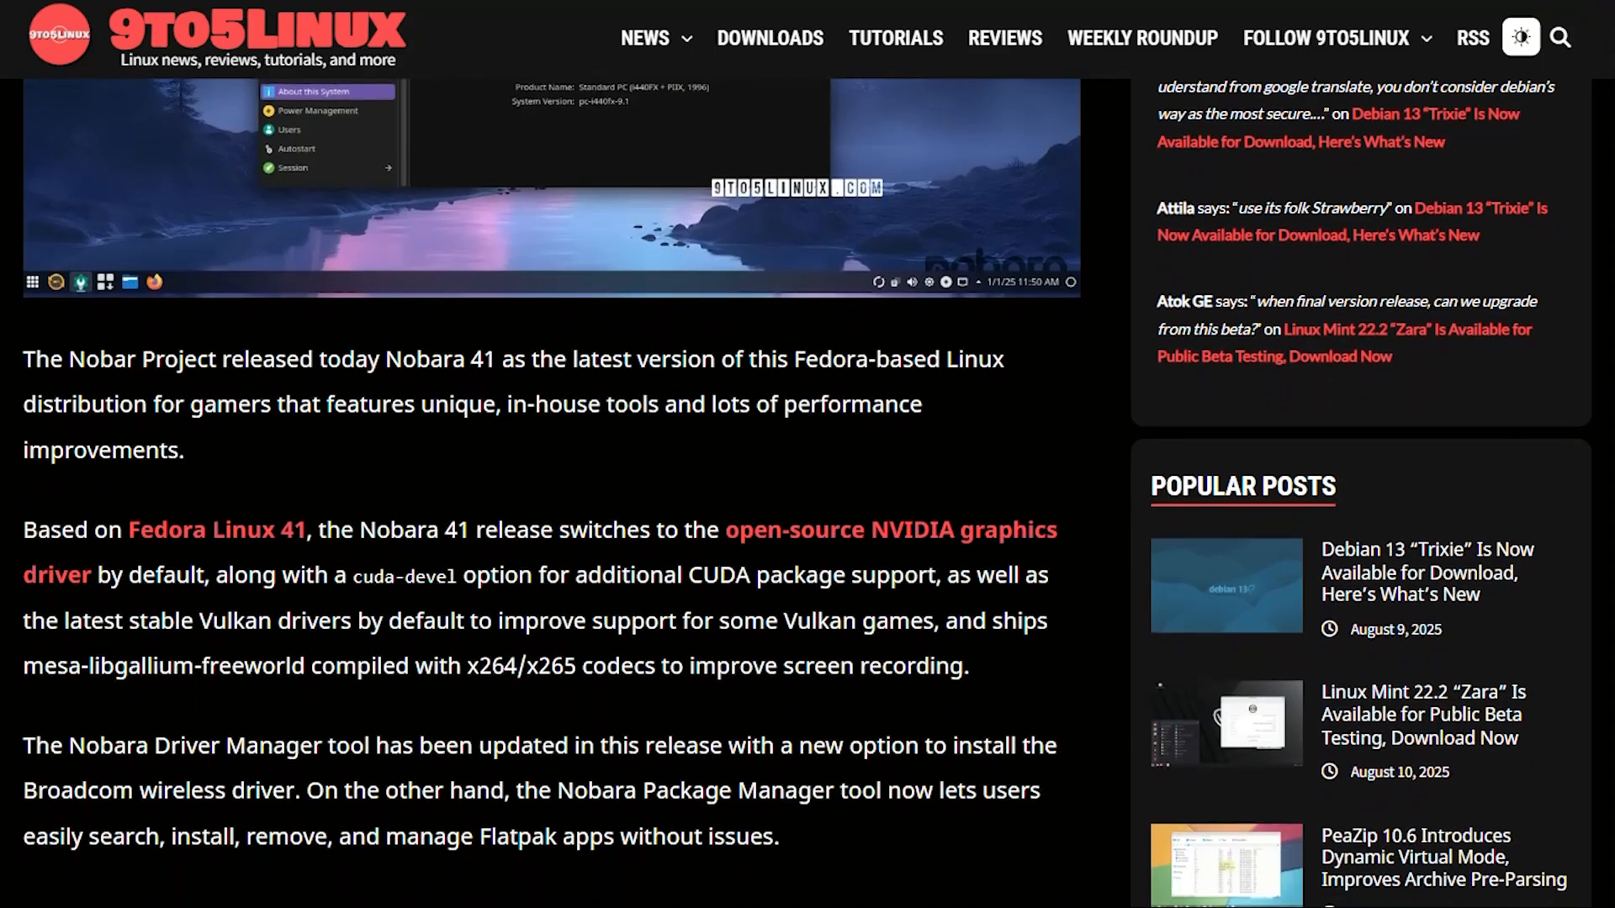
scroll(down, 3)
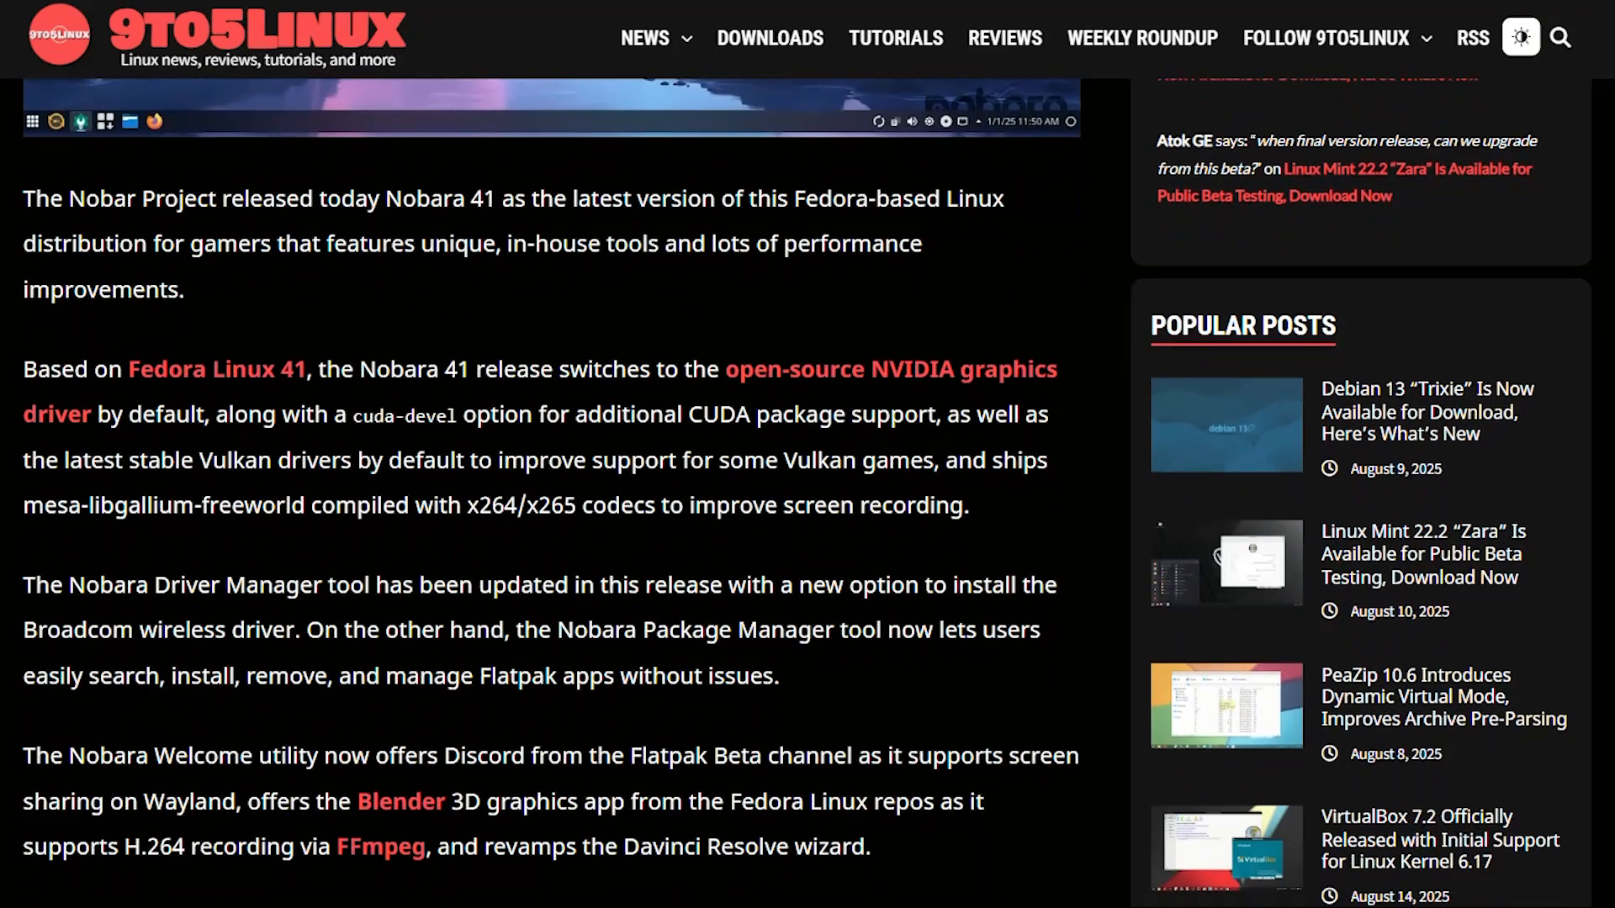
scroll(down, 3)
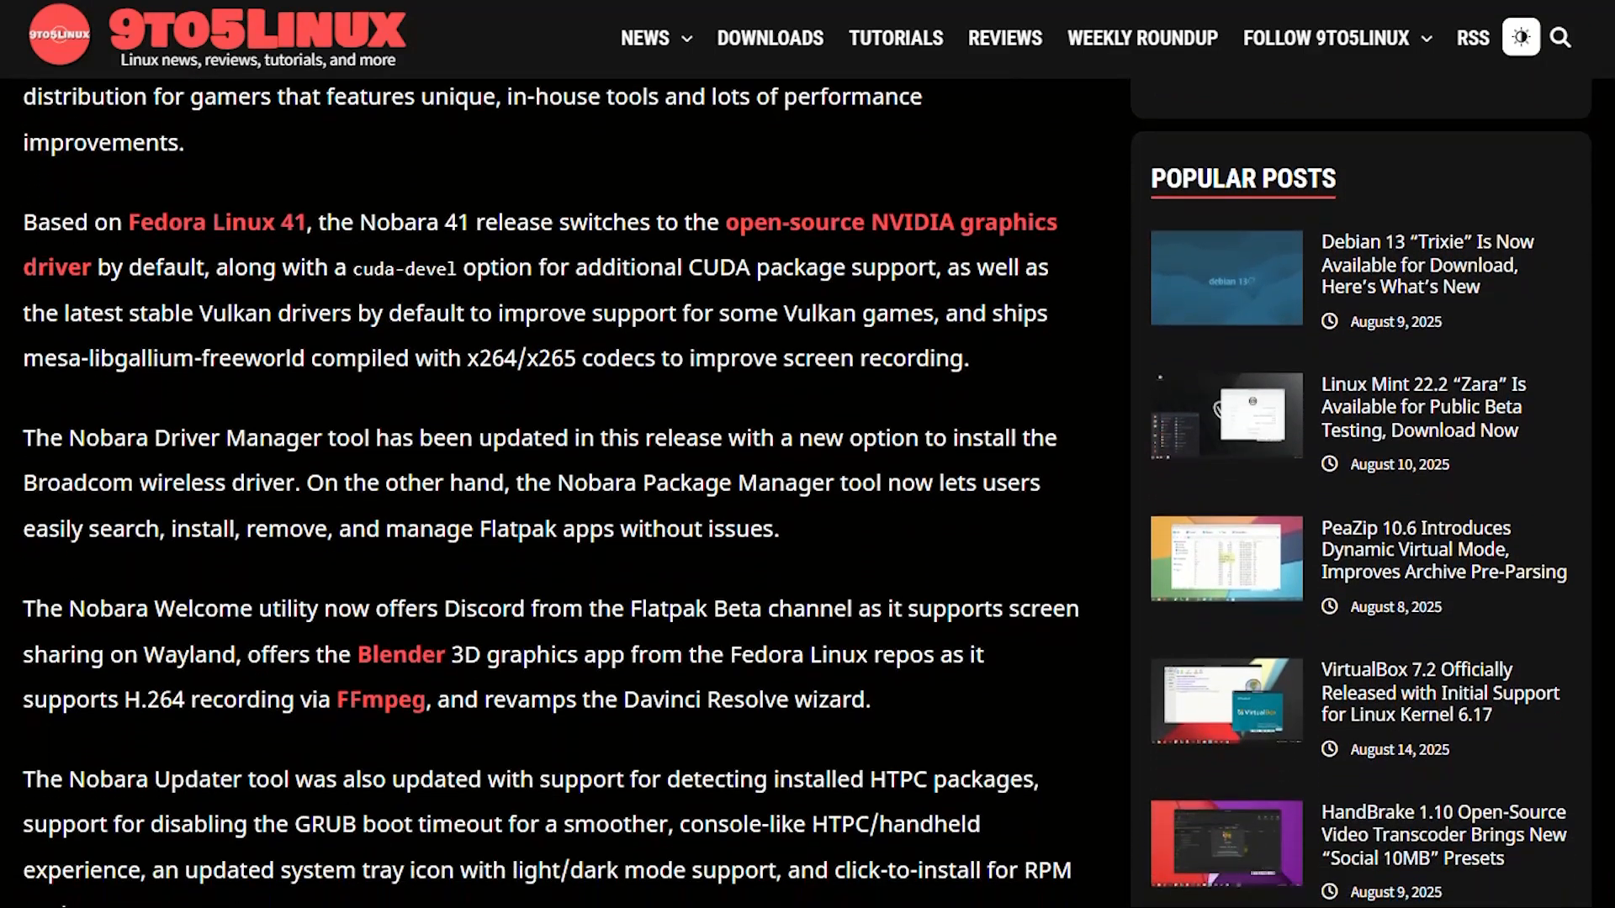
scroll(down, 3)
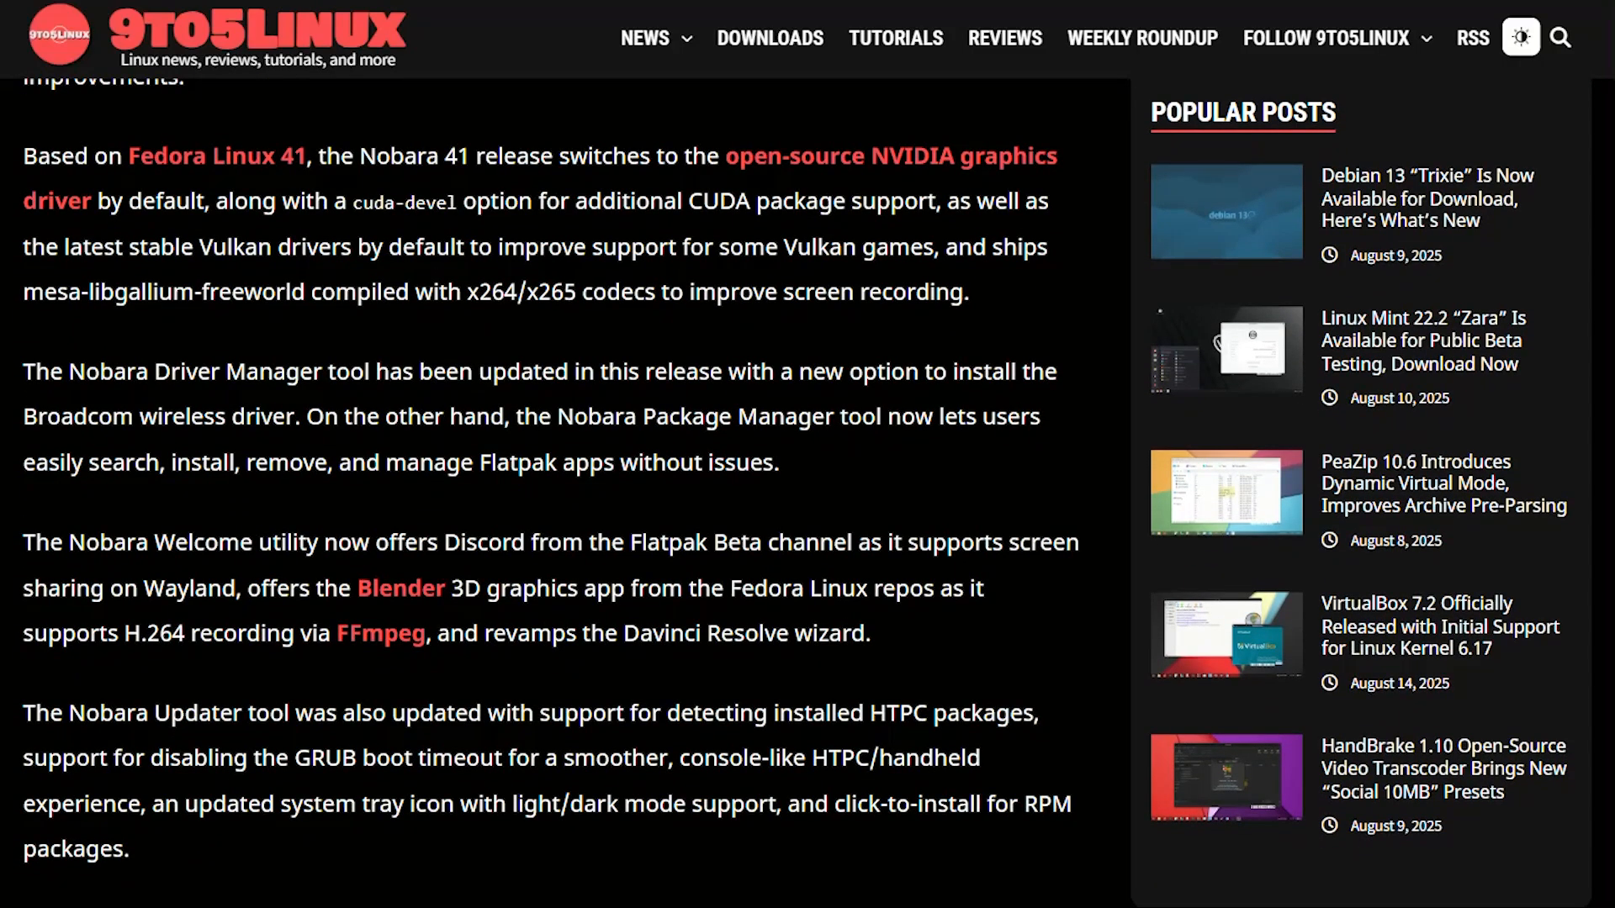
scroll(down, 3)
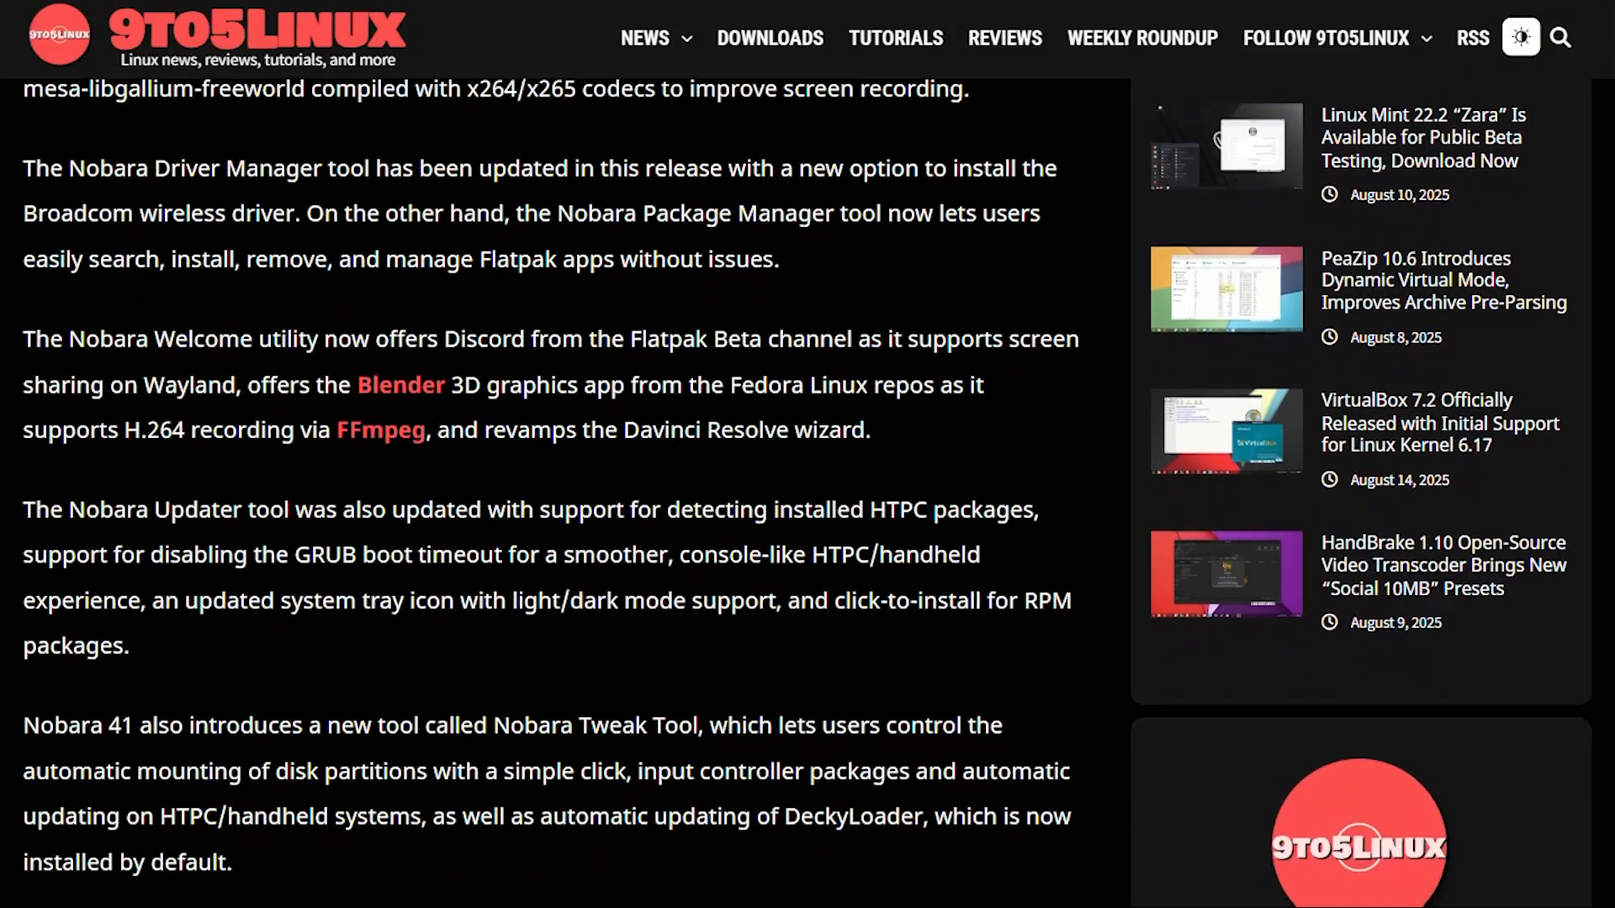
scroll(down, 3)
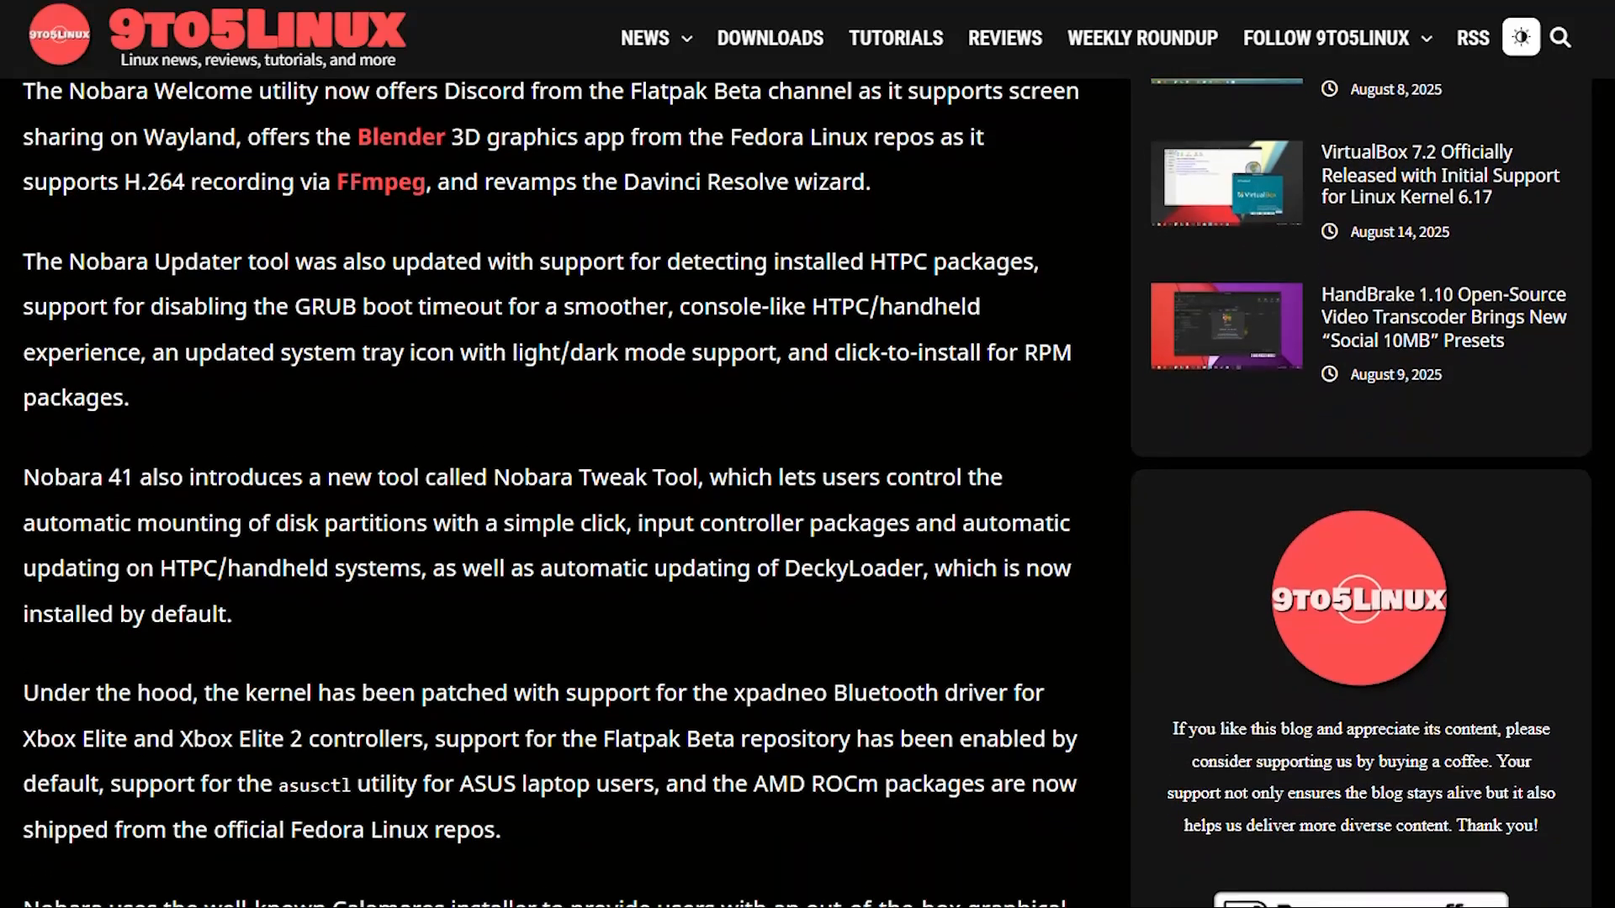
scroll(down, 3)
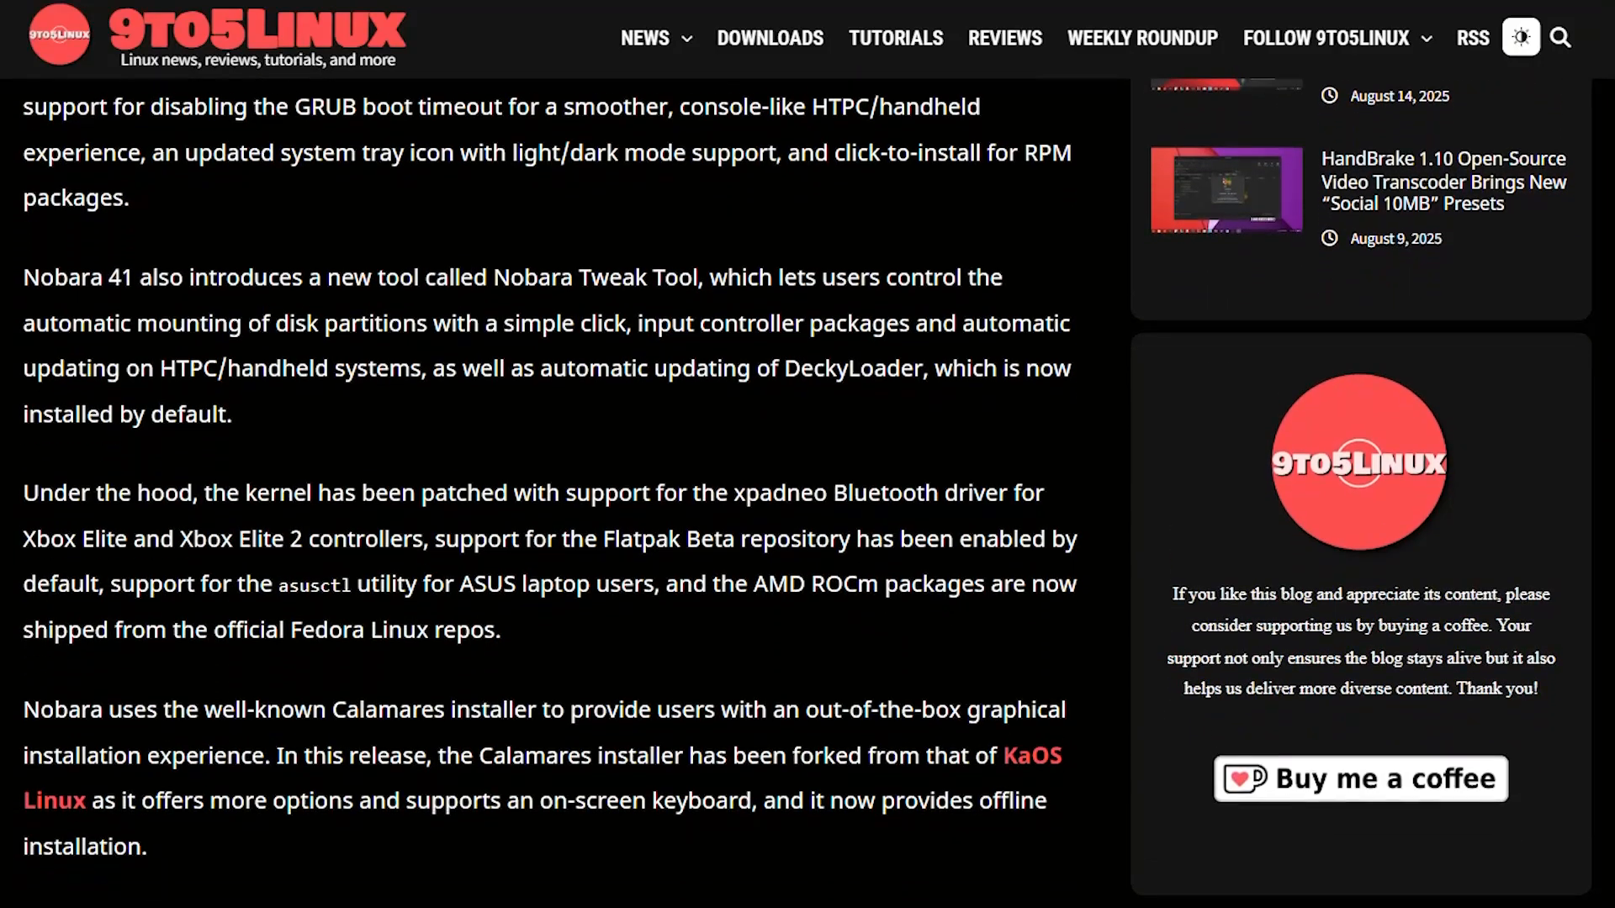
scroll(down, 3)
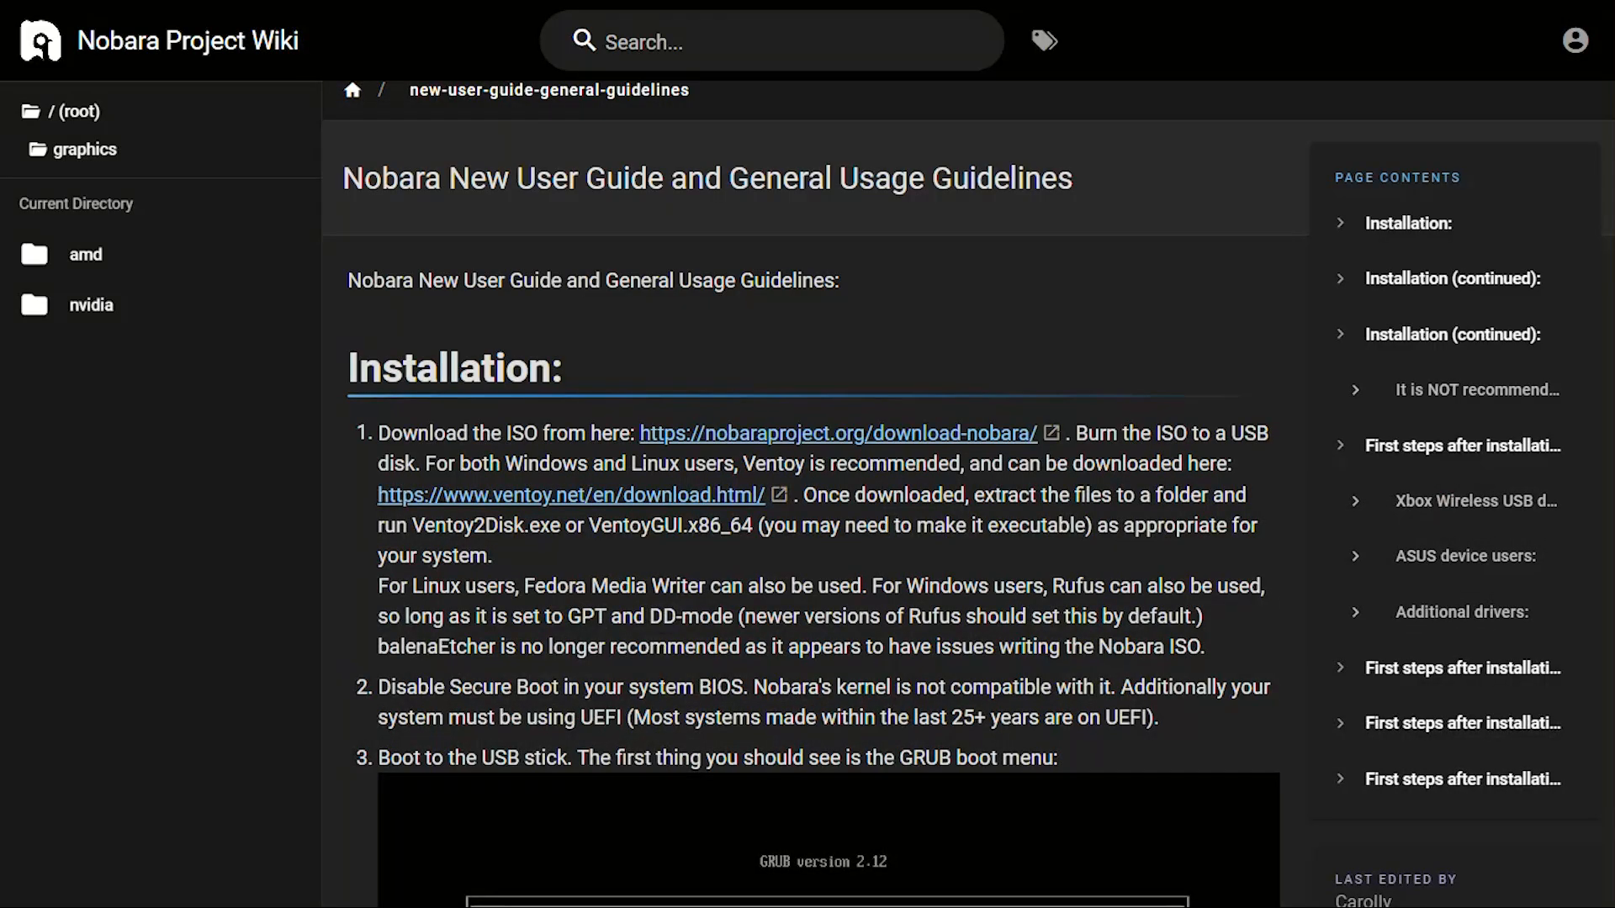
Scroll the New User Guide past the GRUB and installer screenshots to the Windows dual-boot warning.
scroll(down, 3)
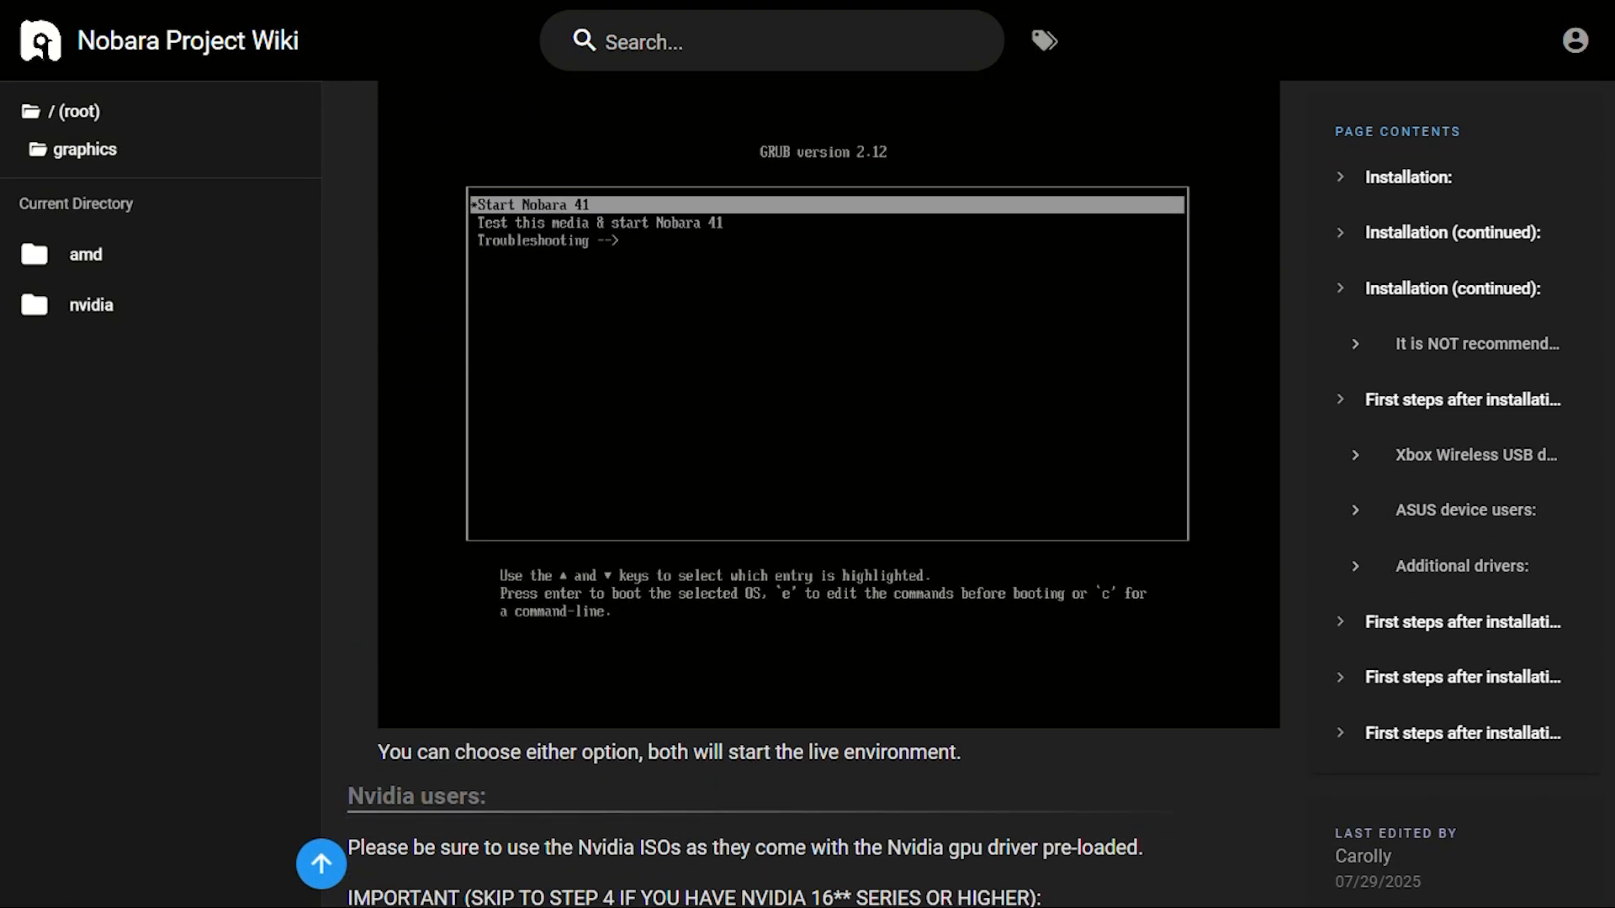
scroll(down, 3)
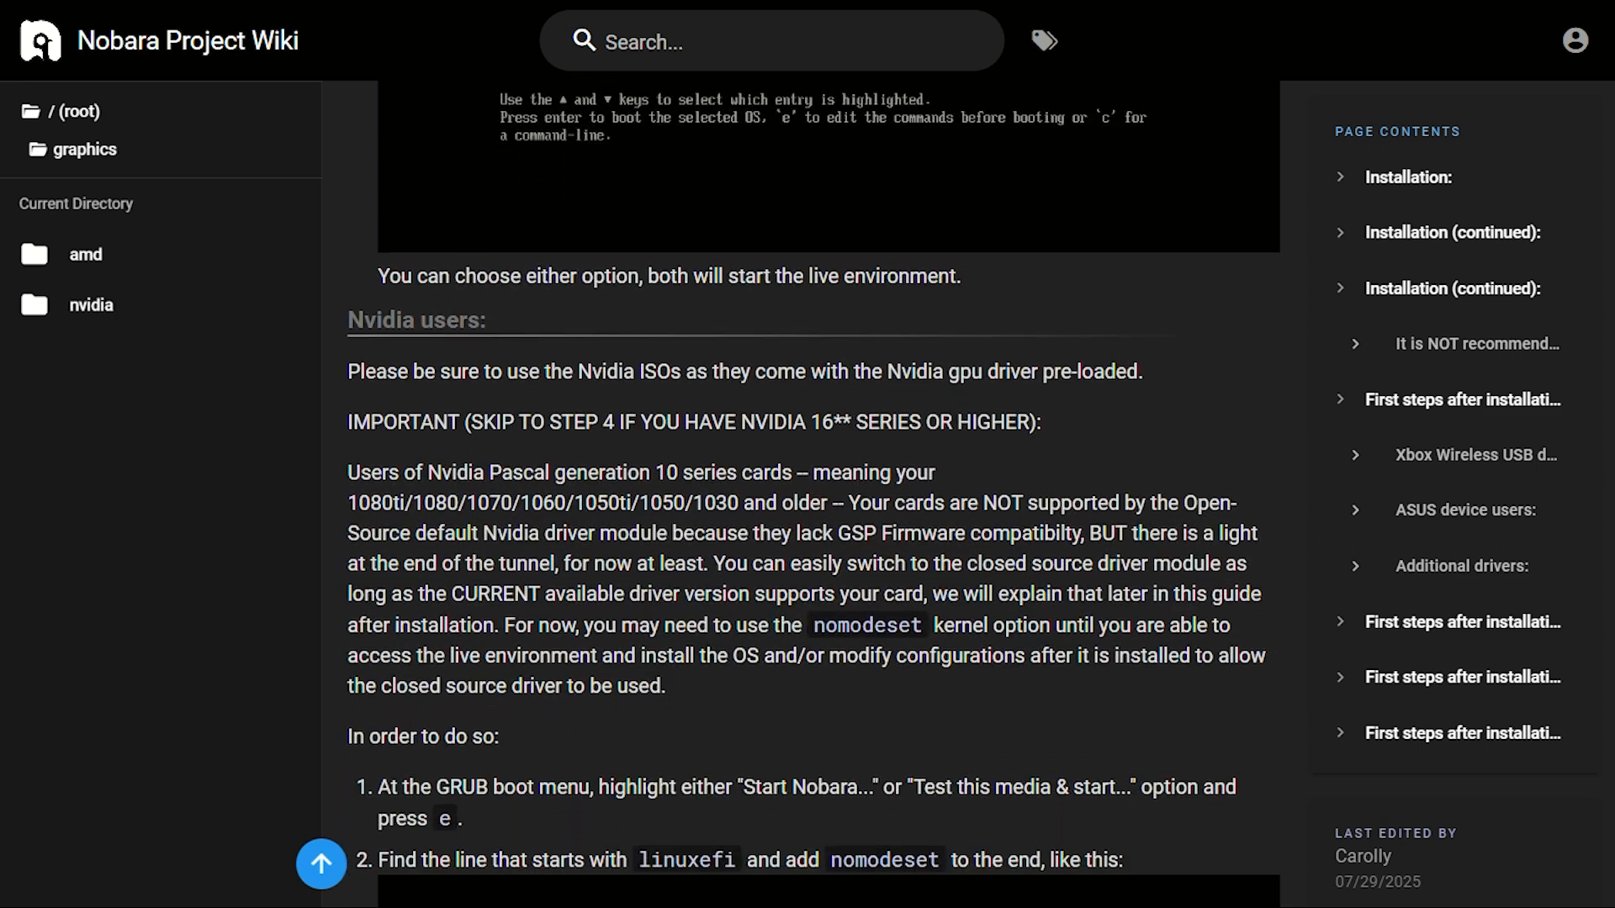
scroll(down, 3)
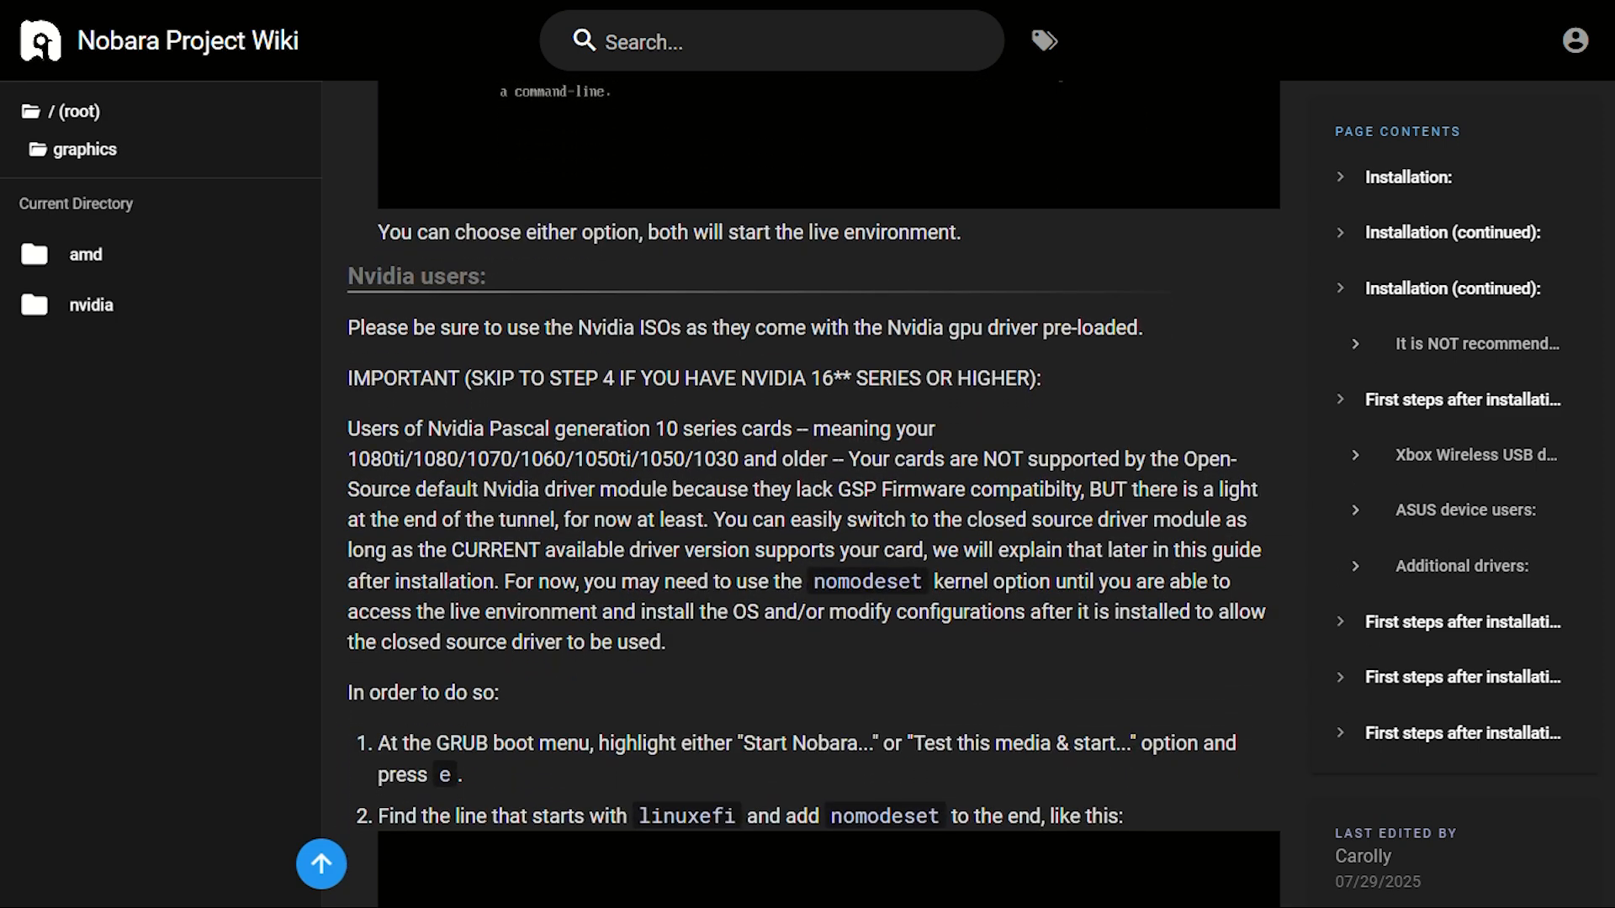
scroll(down, 3)
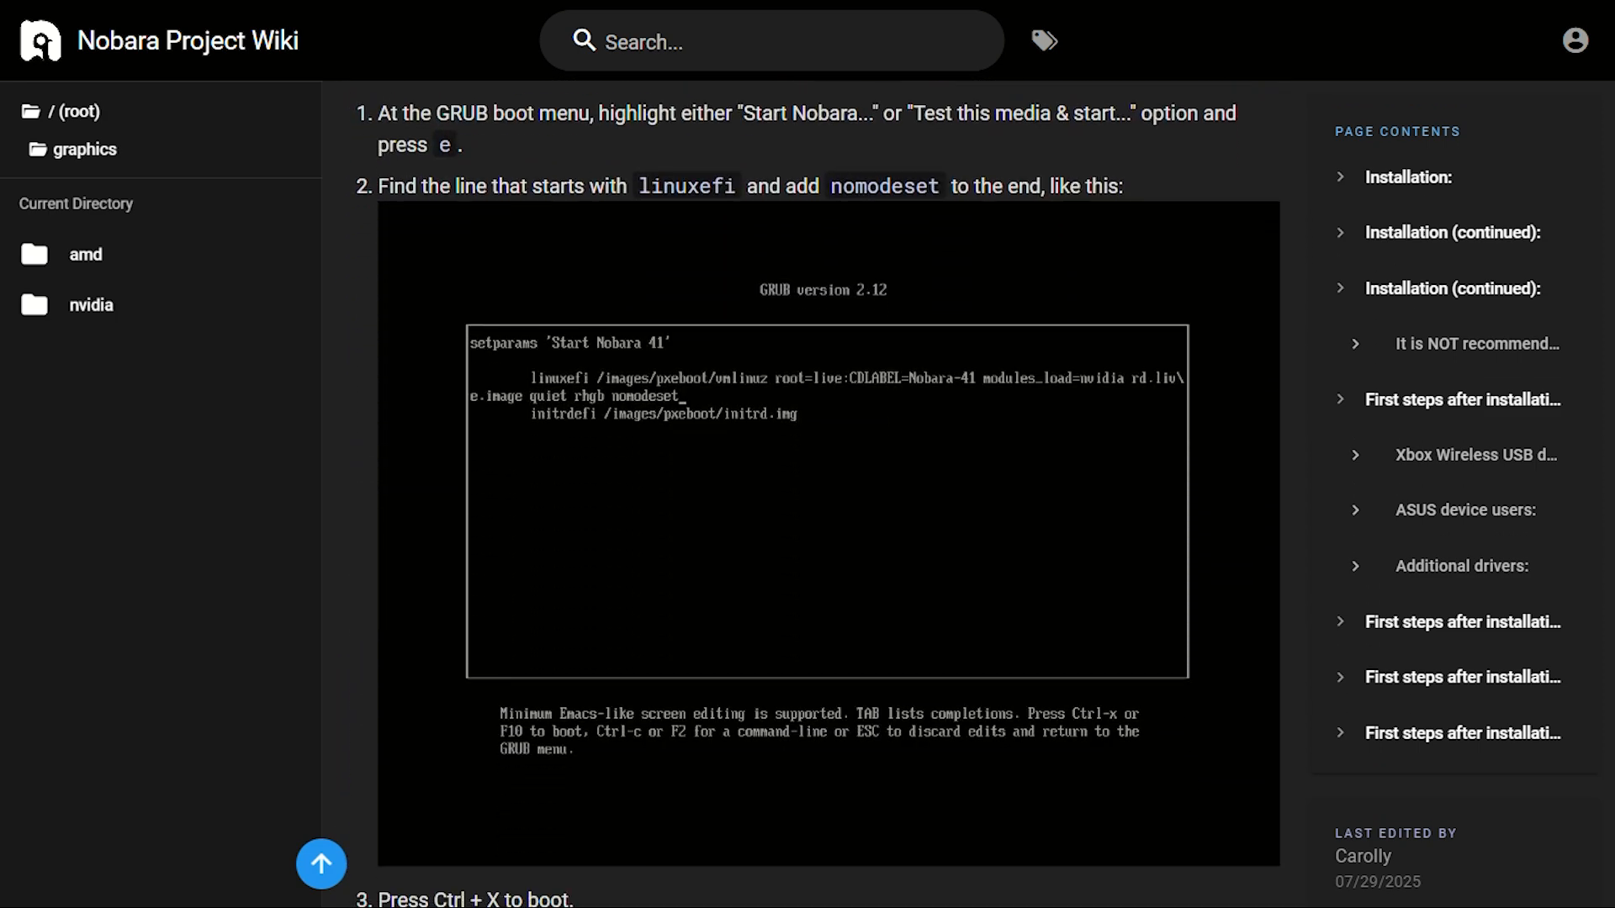
scroll(down, 3)
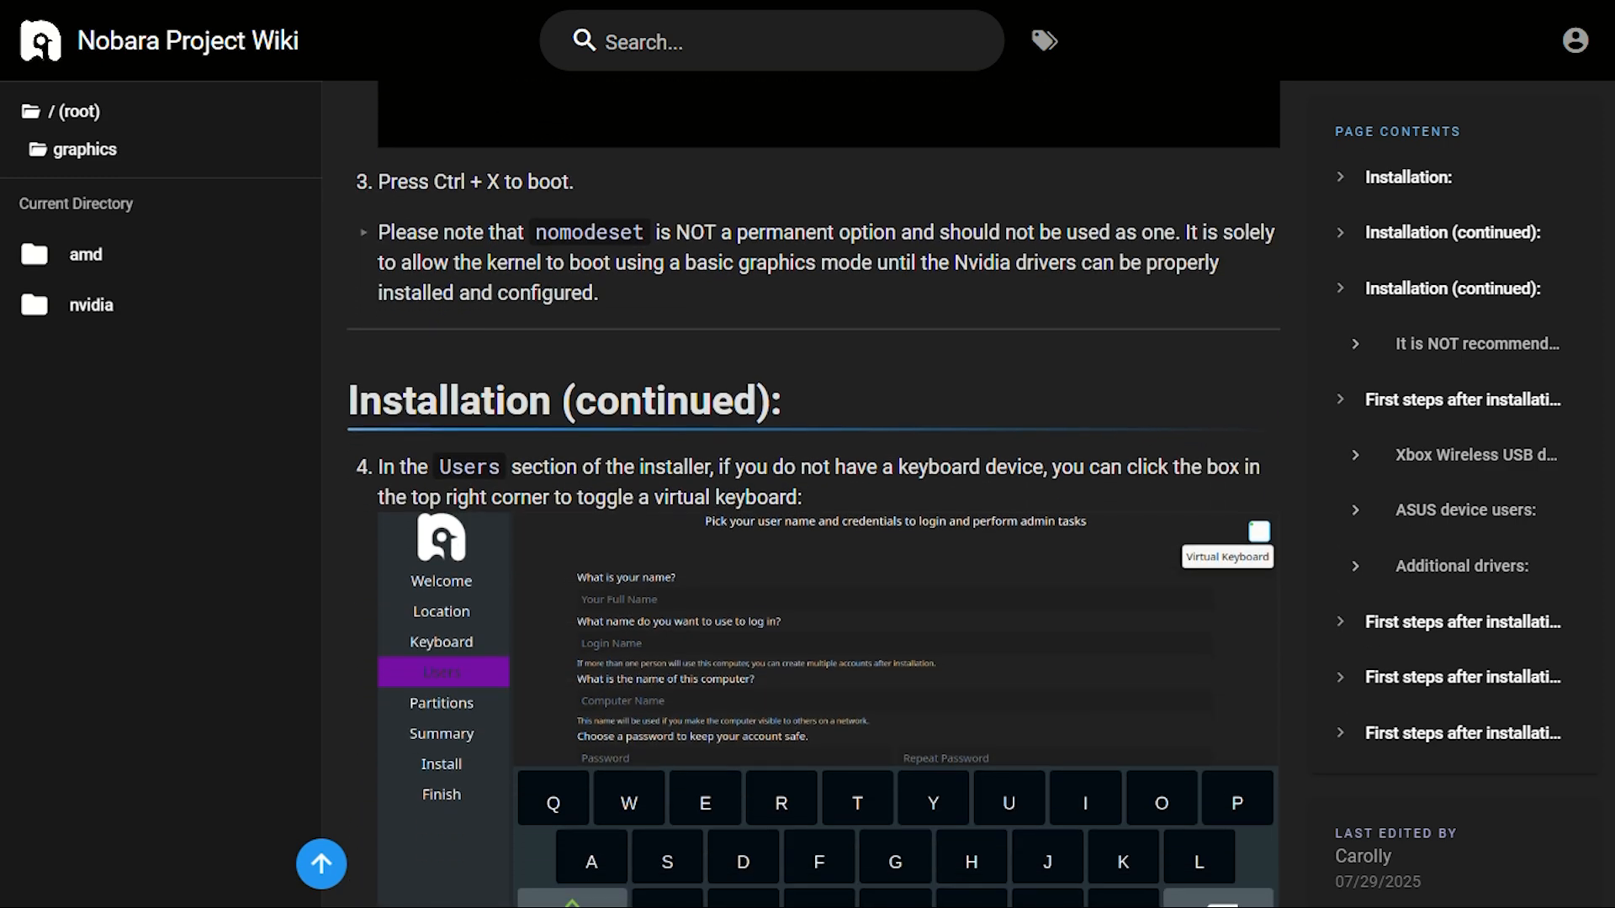
scroll(down, 3)
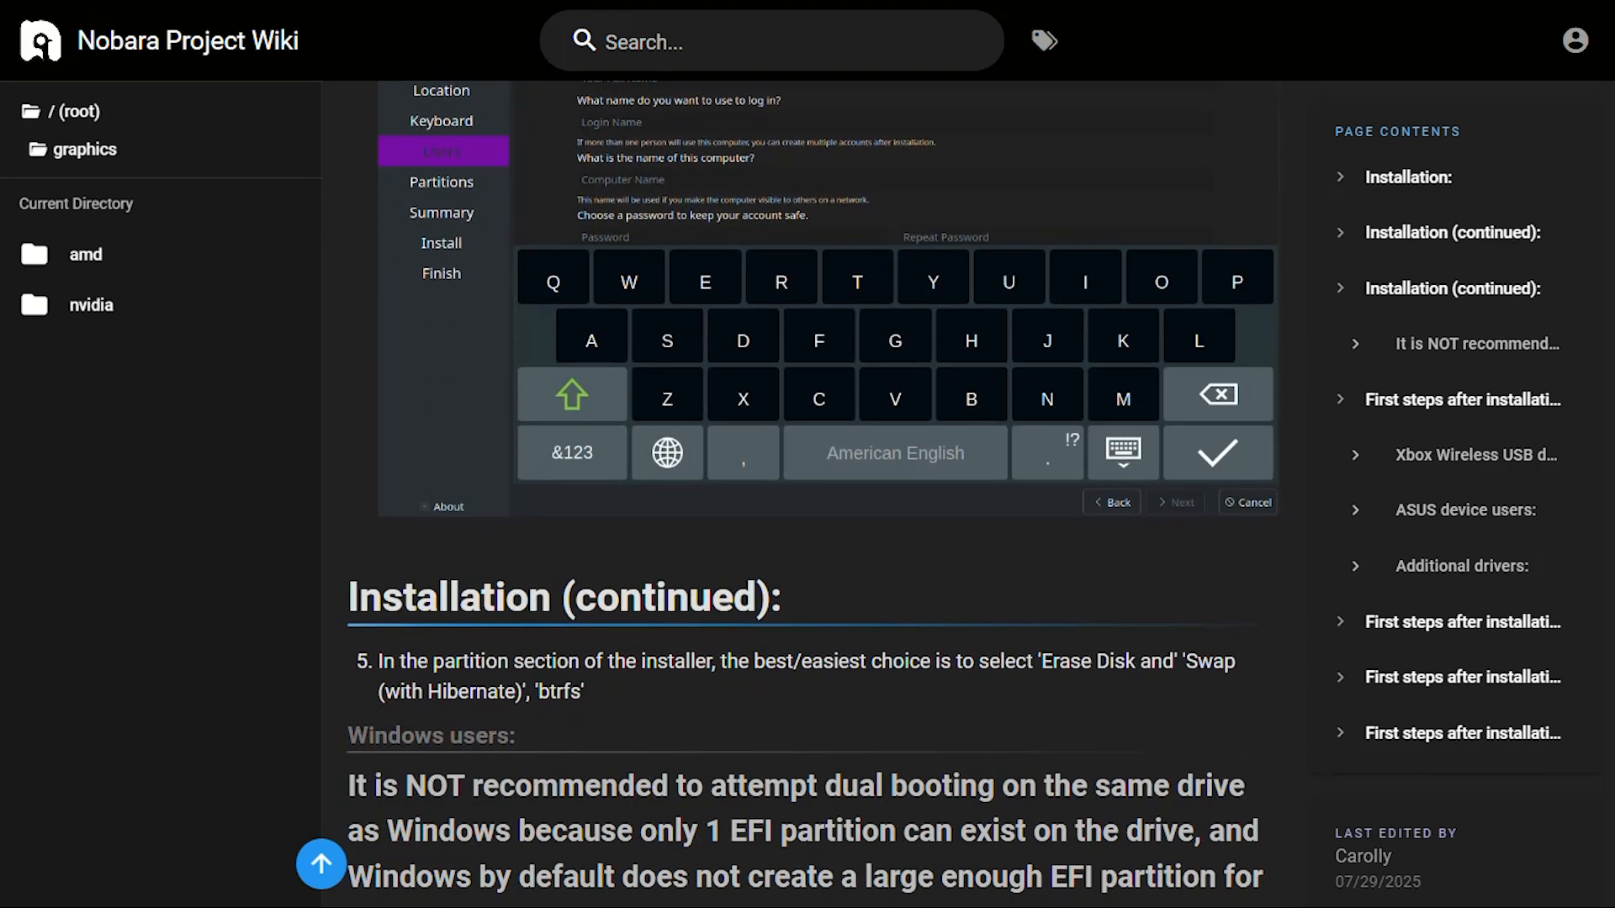
scroll(down, 3)
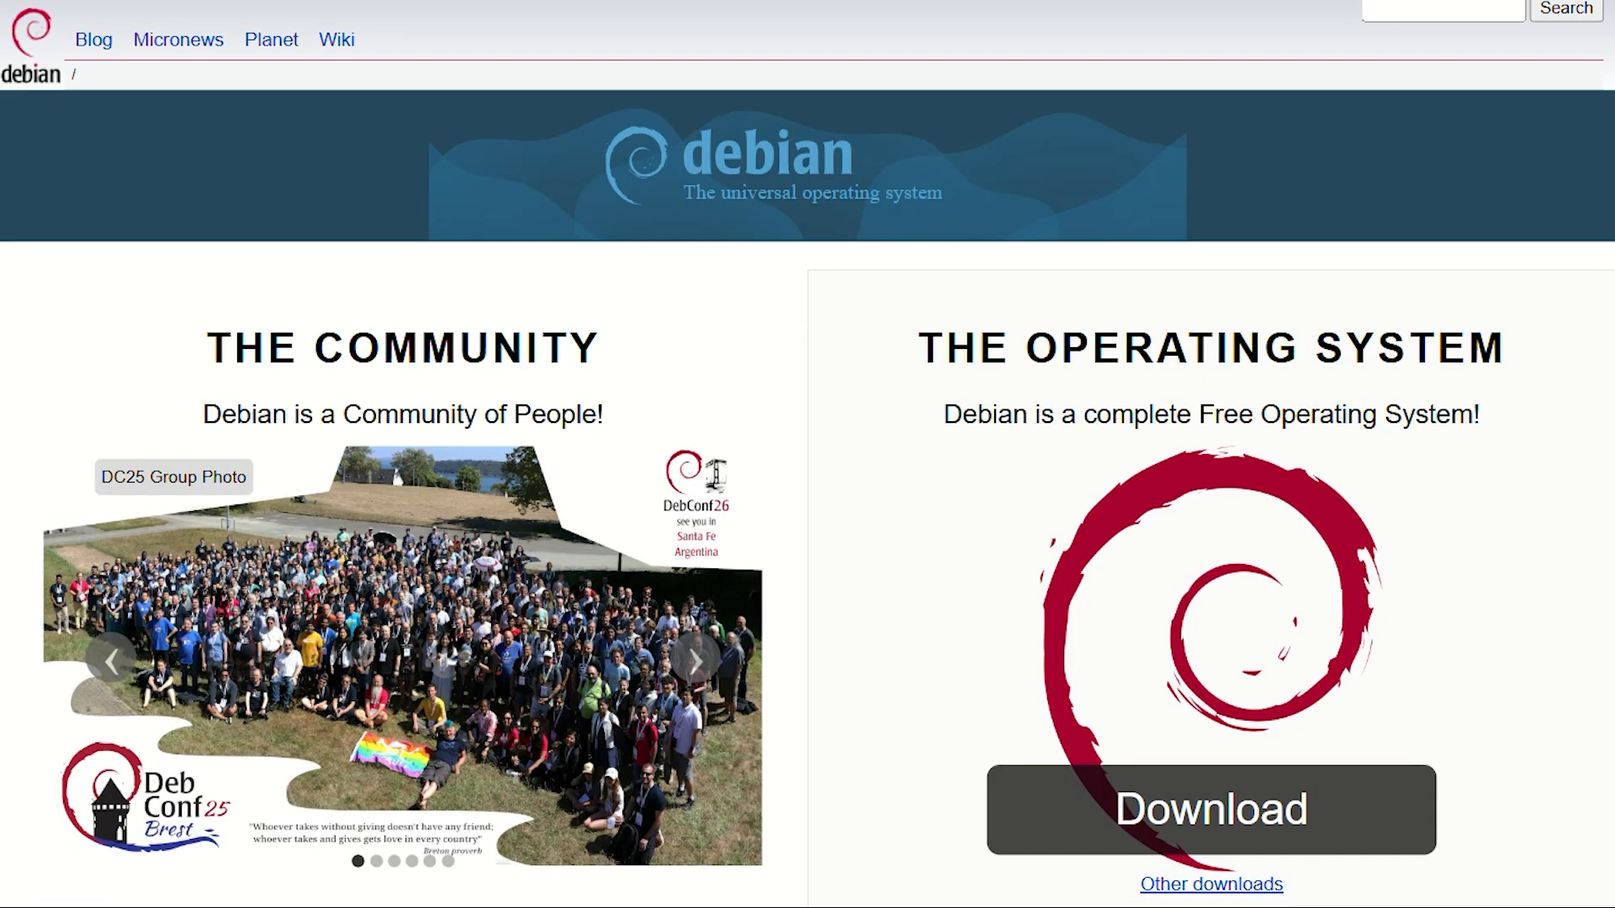
Cycle the Debian home page carousel to the 'People have fun with Debian' photo and scroll on.
scroll(down, 3)
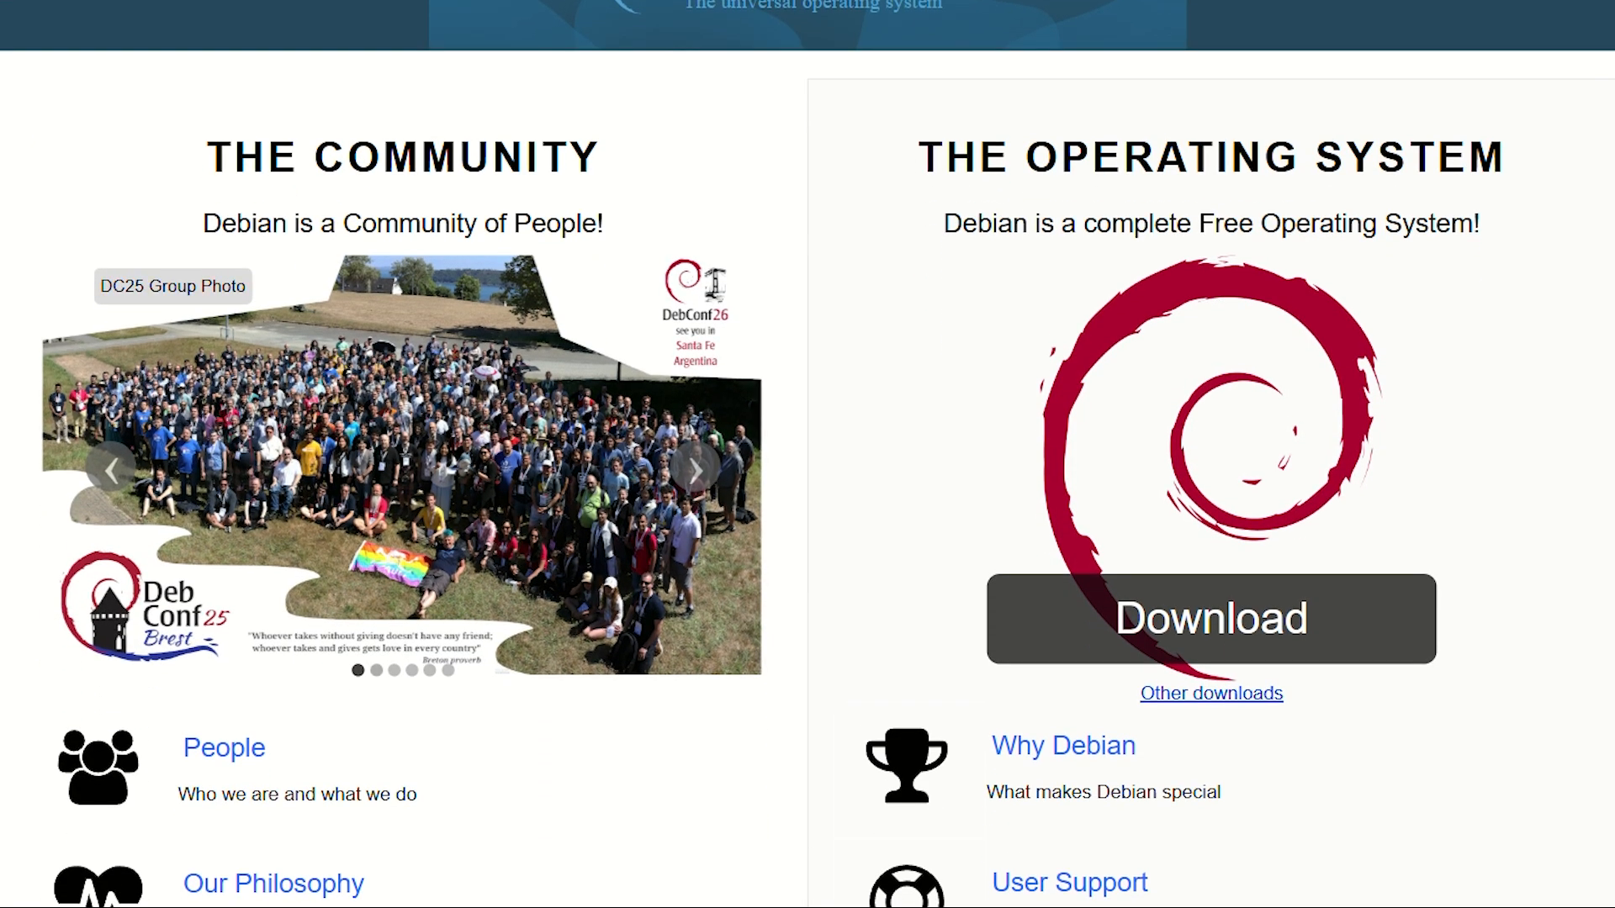
click(693, 471)
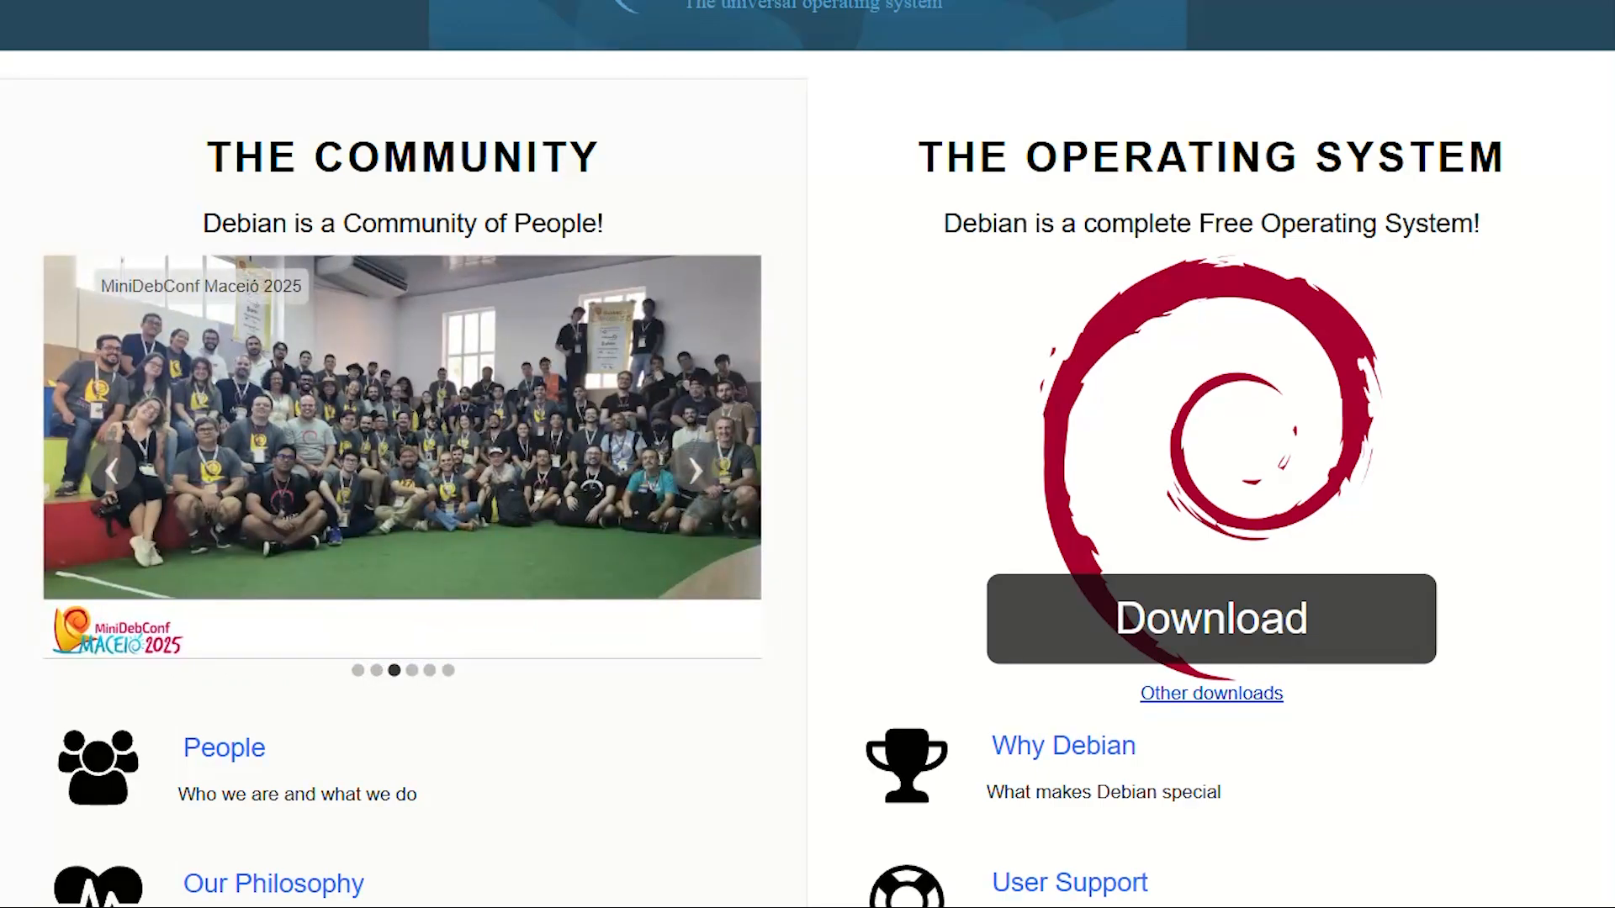
click(696, 467)
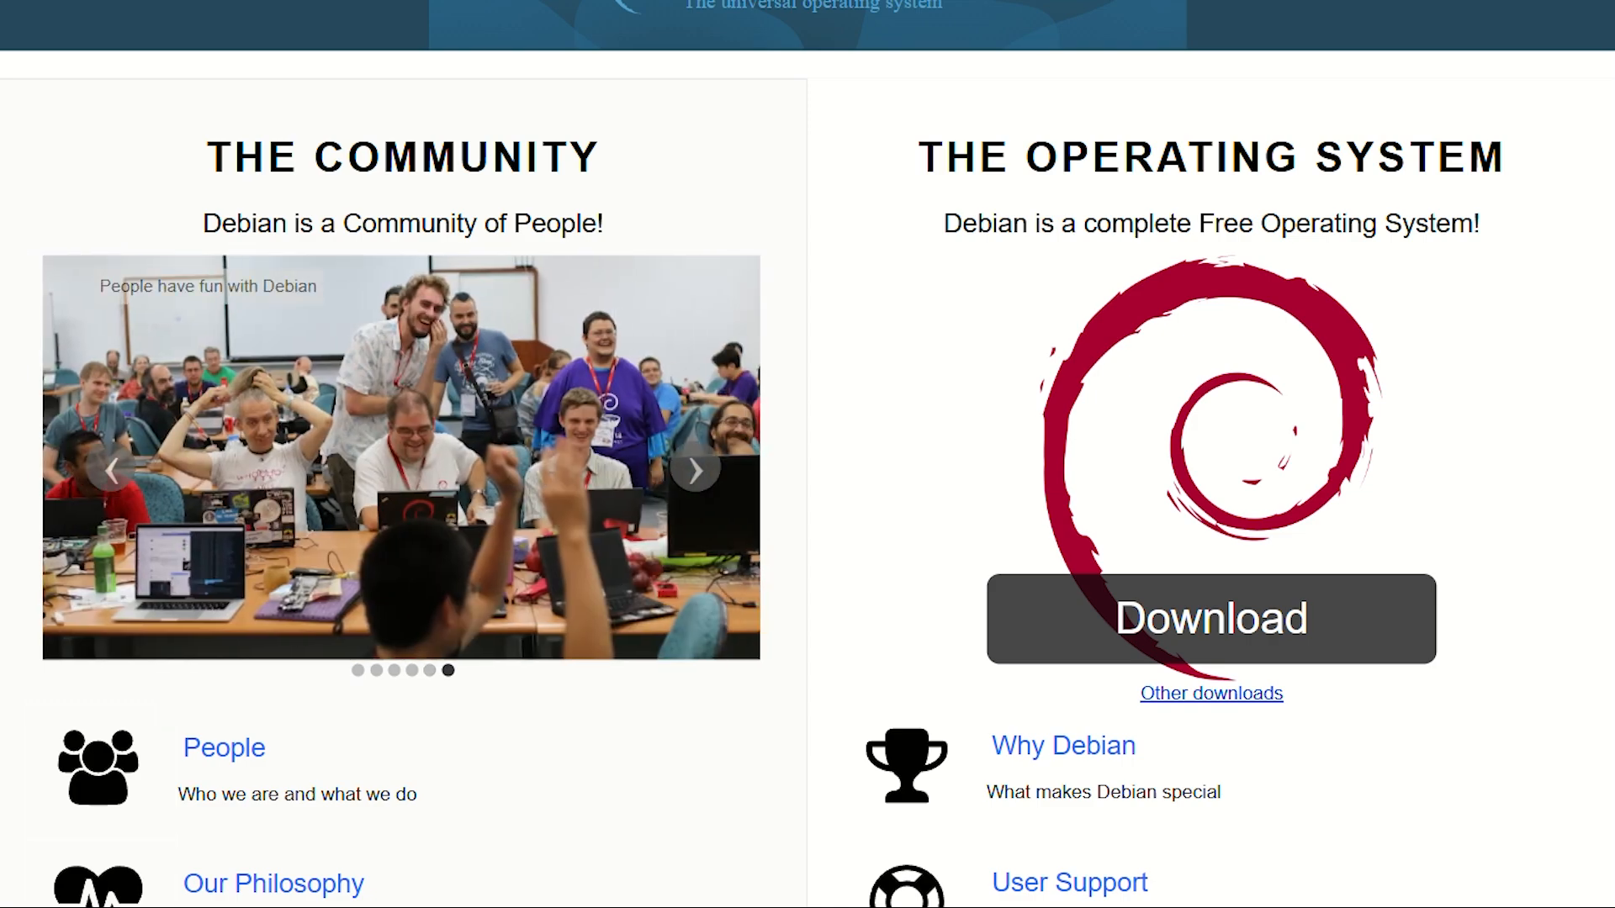
scroll(down, 3)
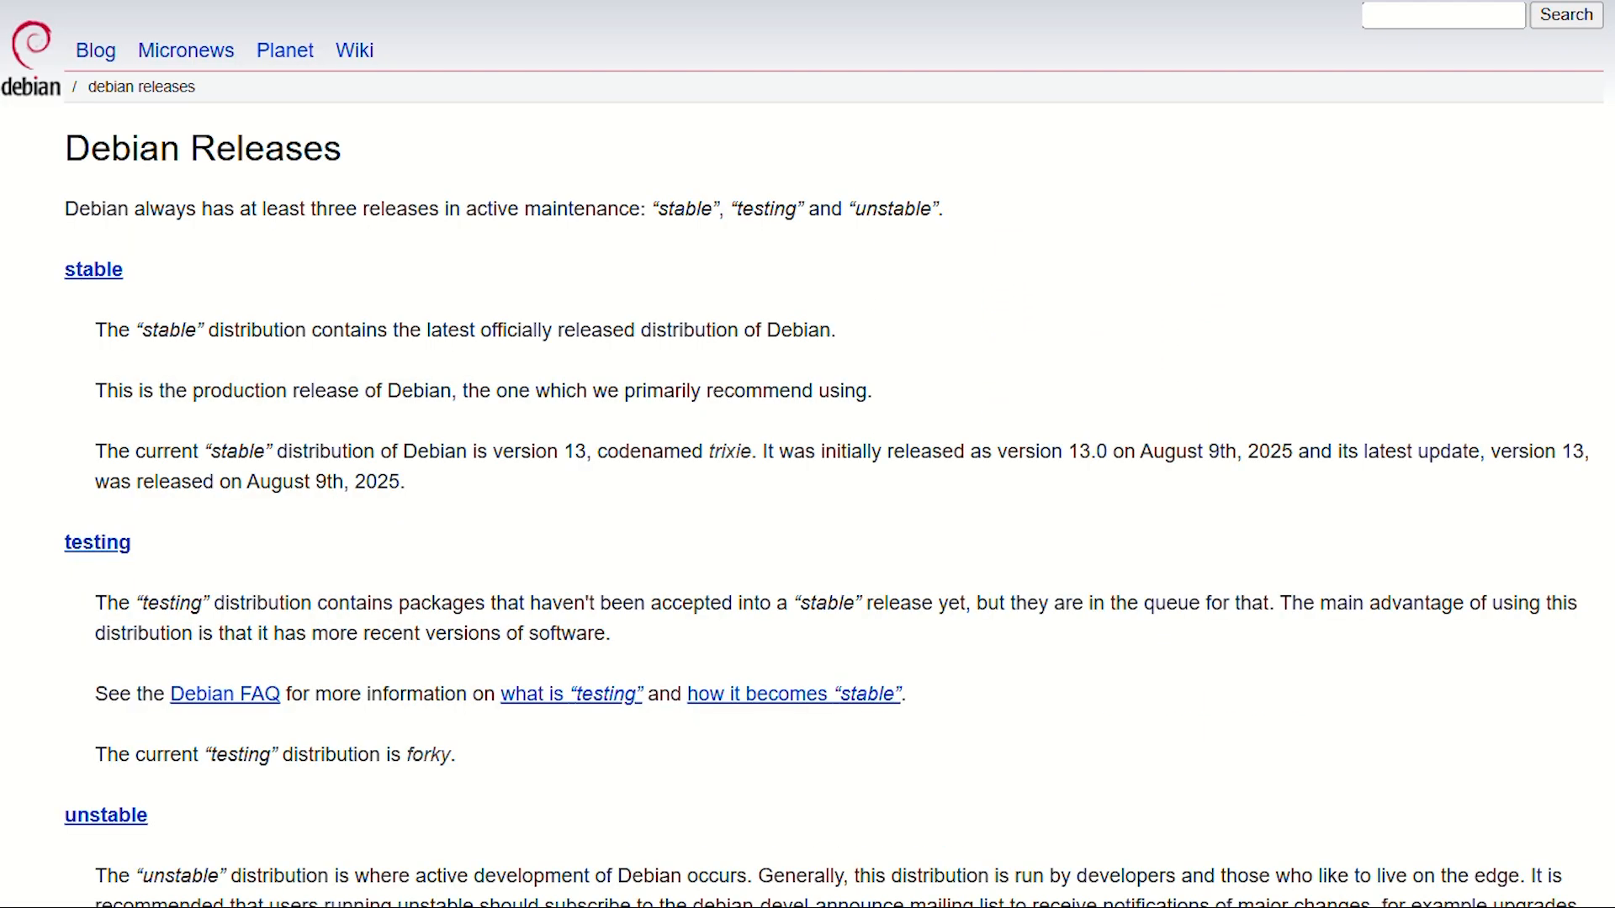
Scroll the Debian Releases page past the release index to the historic table ending at Hamm 2.0.
scroll(down, 3)
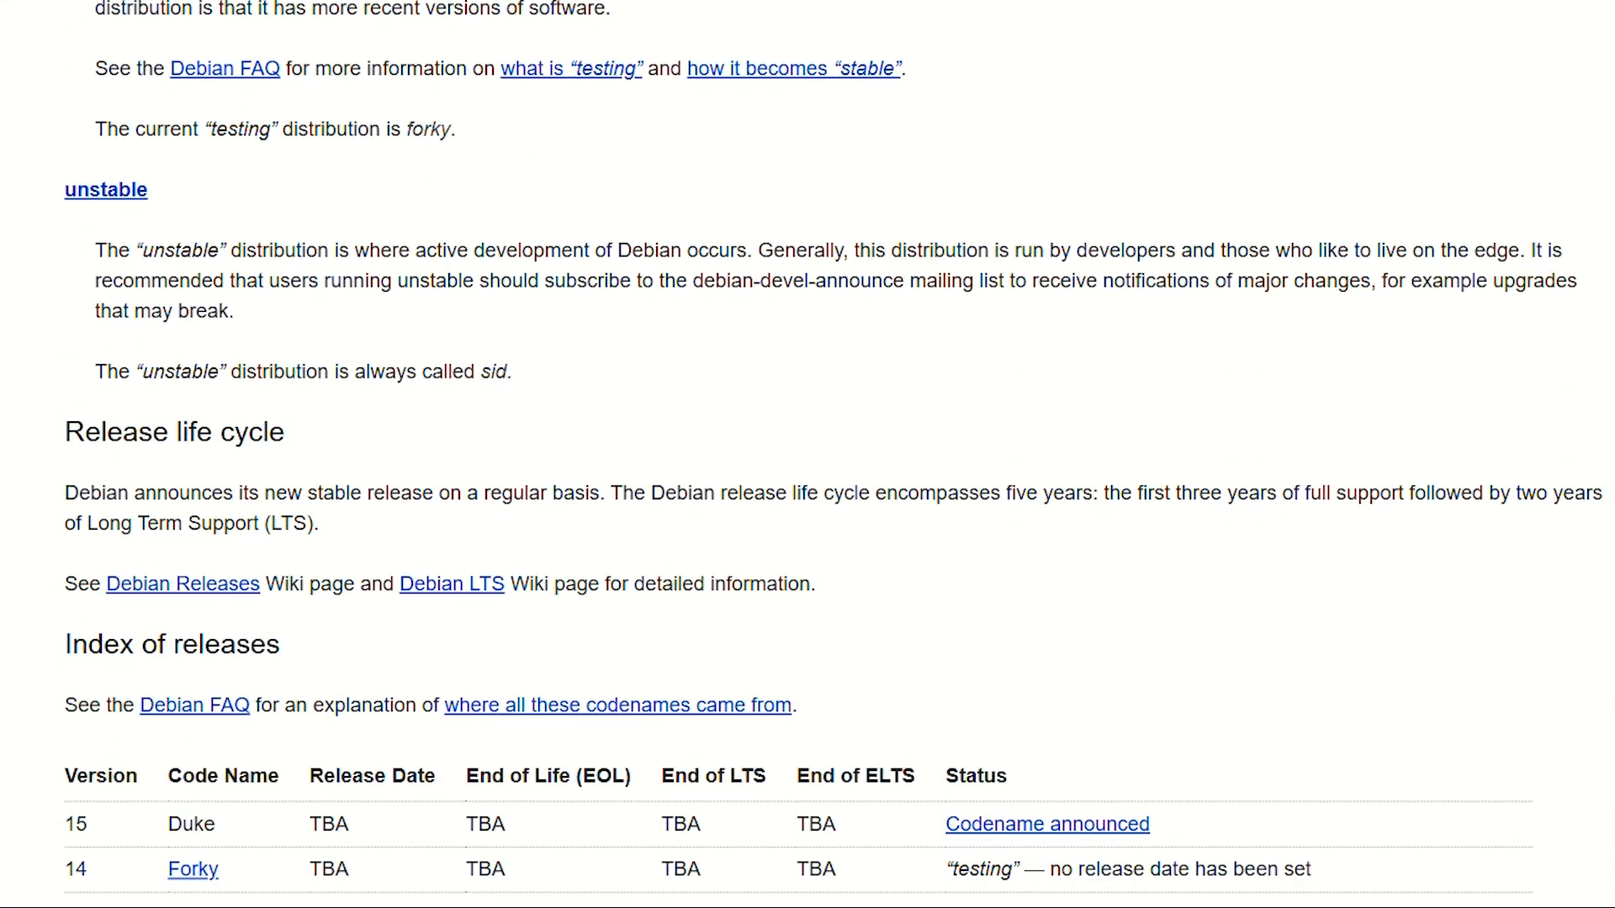
scroll(down, 3)
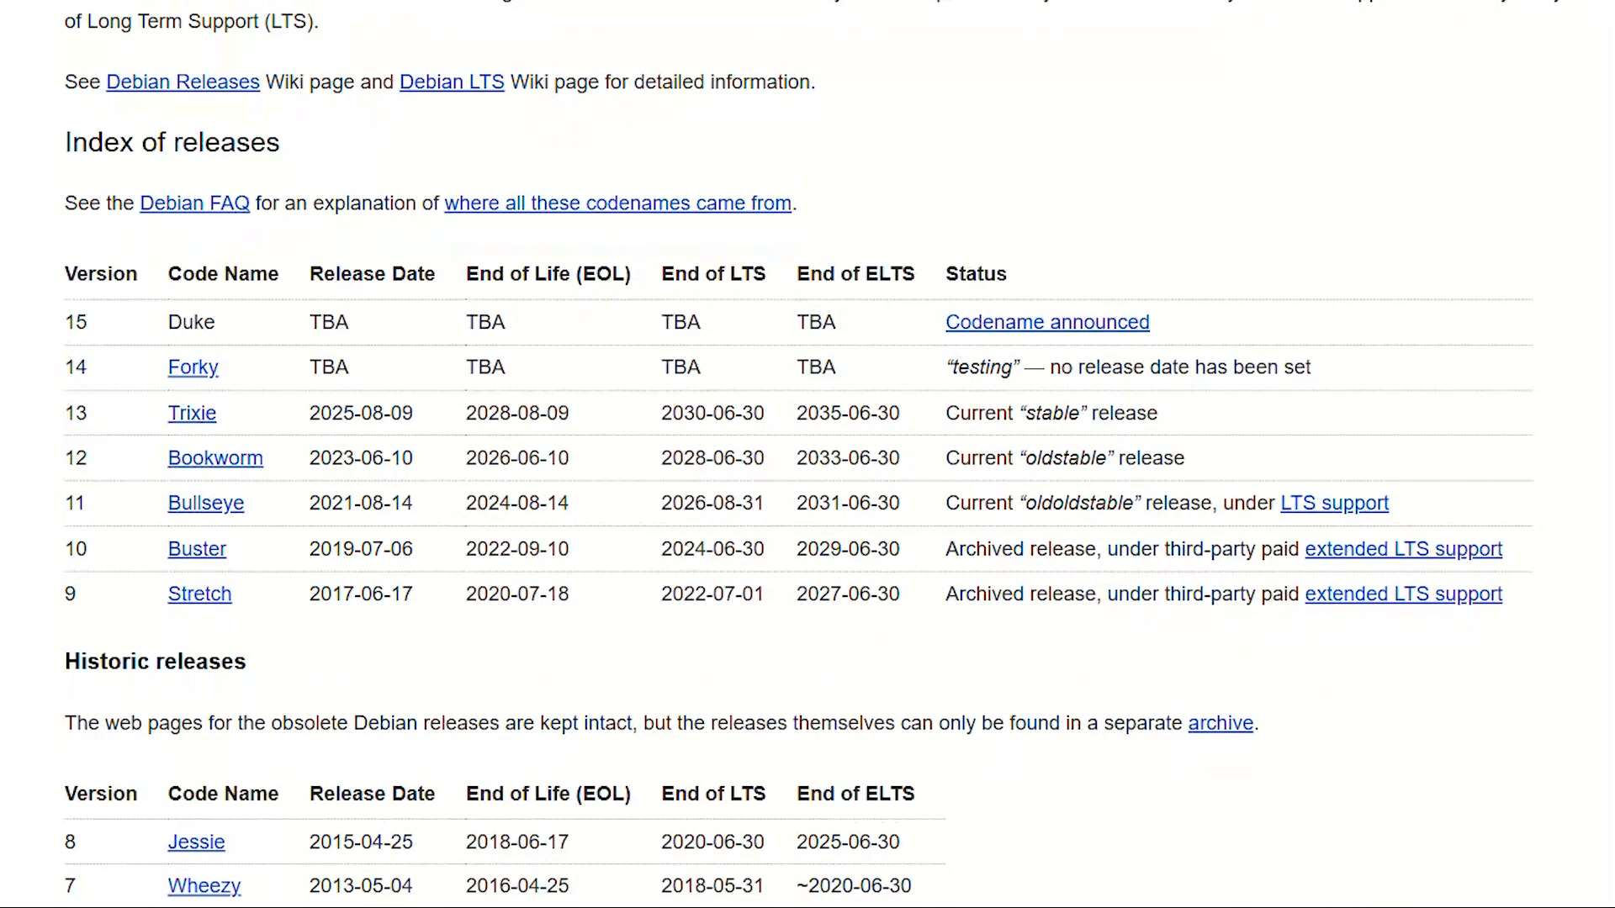
scroll(down, 3)
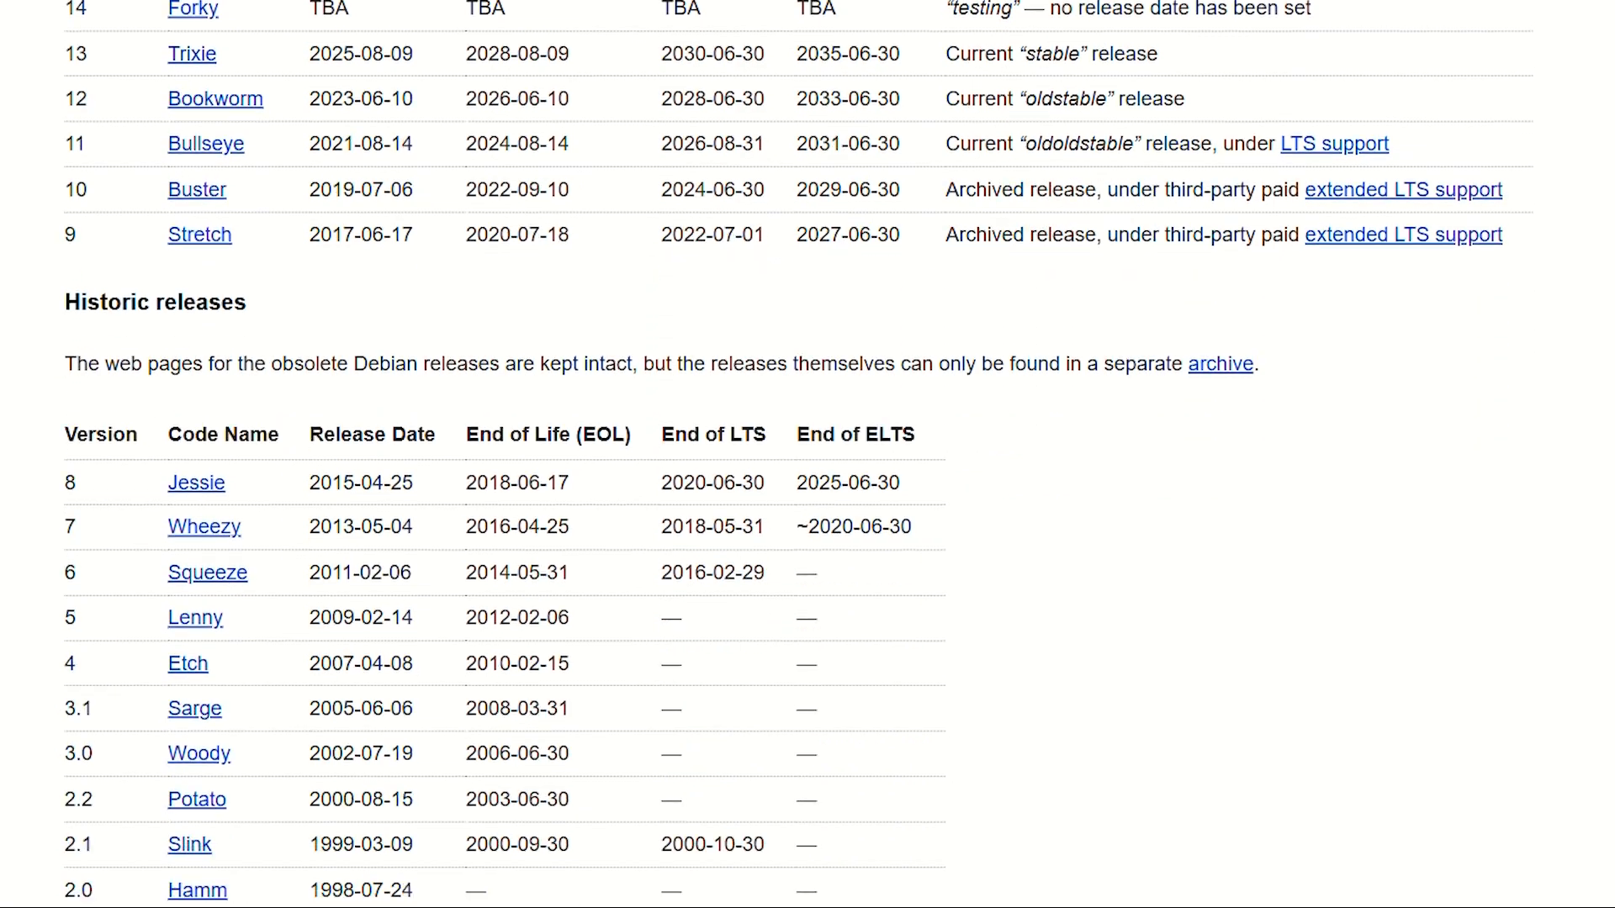
scroll(down, 3)
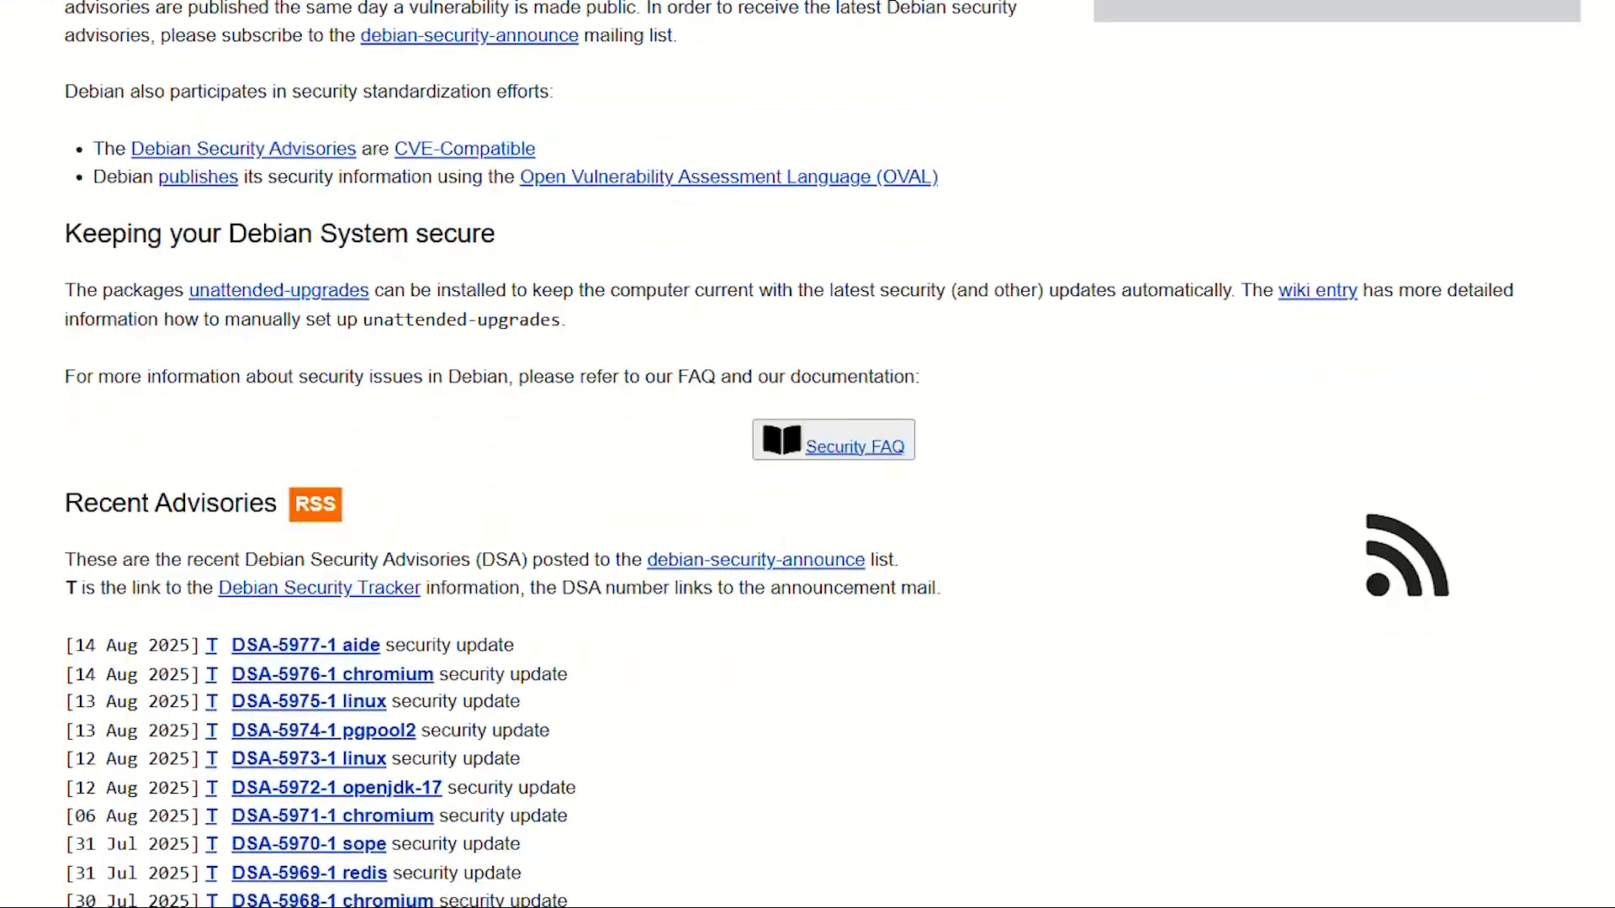
Scroll the Recent Advisories DSA list from August 2025 back to early May 2025 entries.
scroll(down, 3)
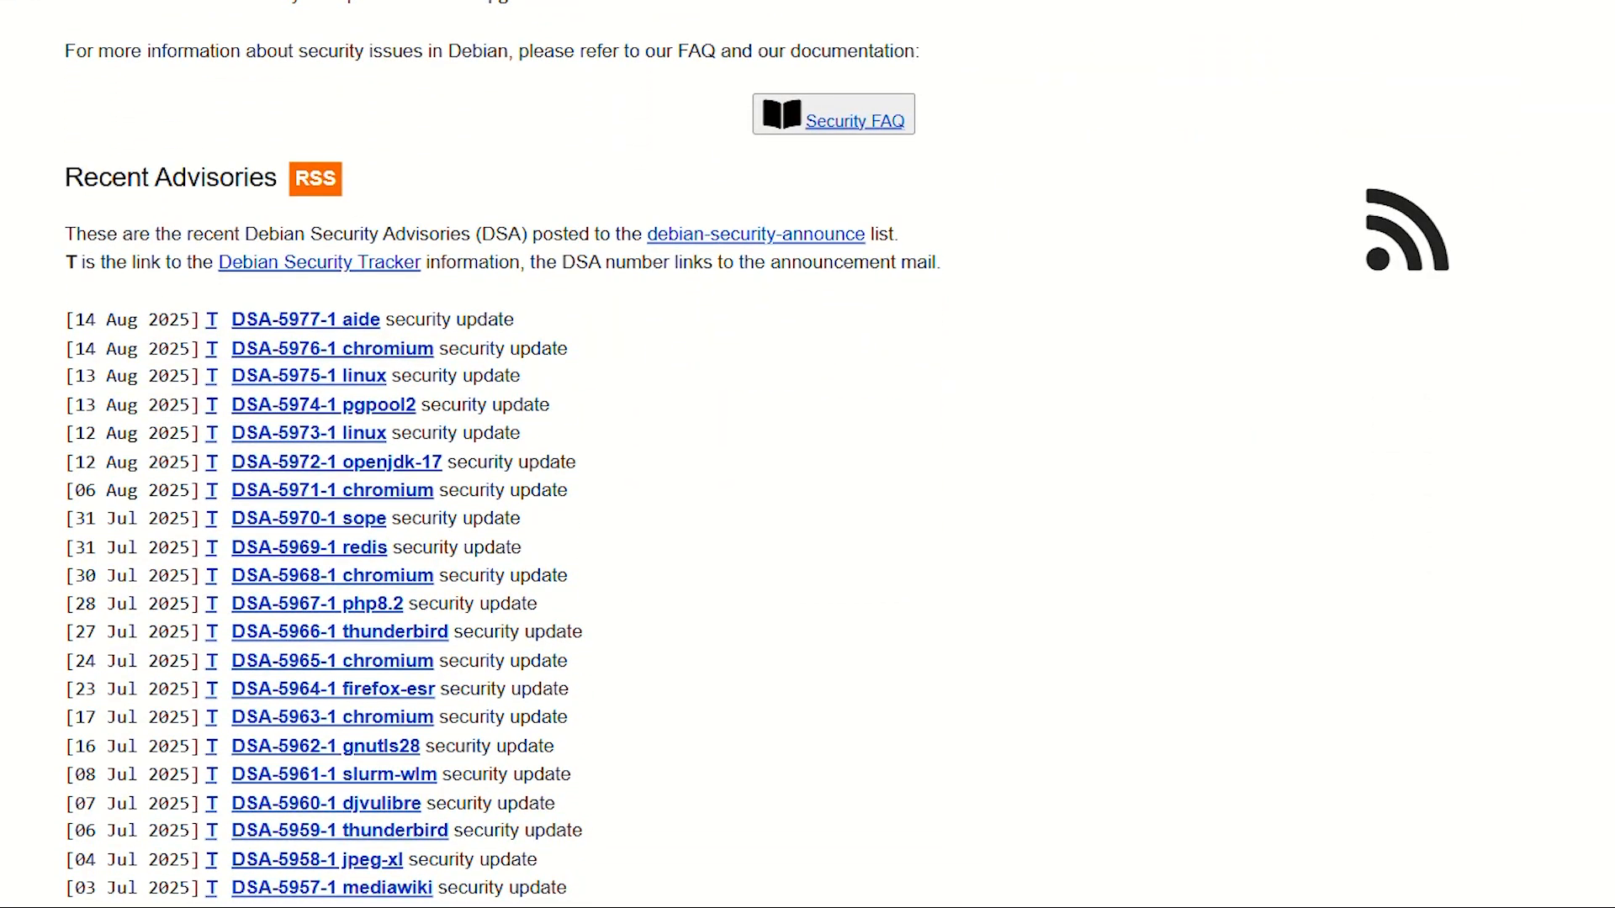
scroll(down, 3)
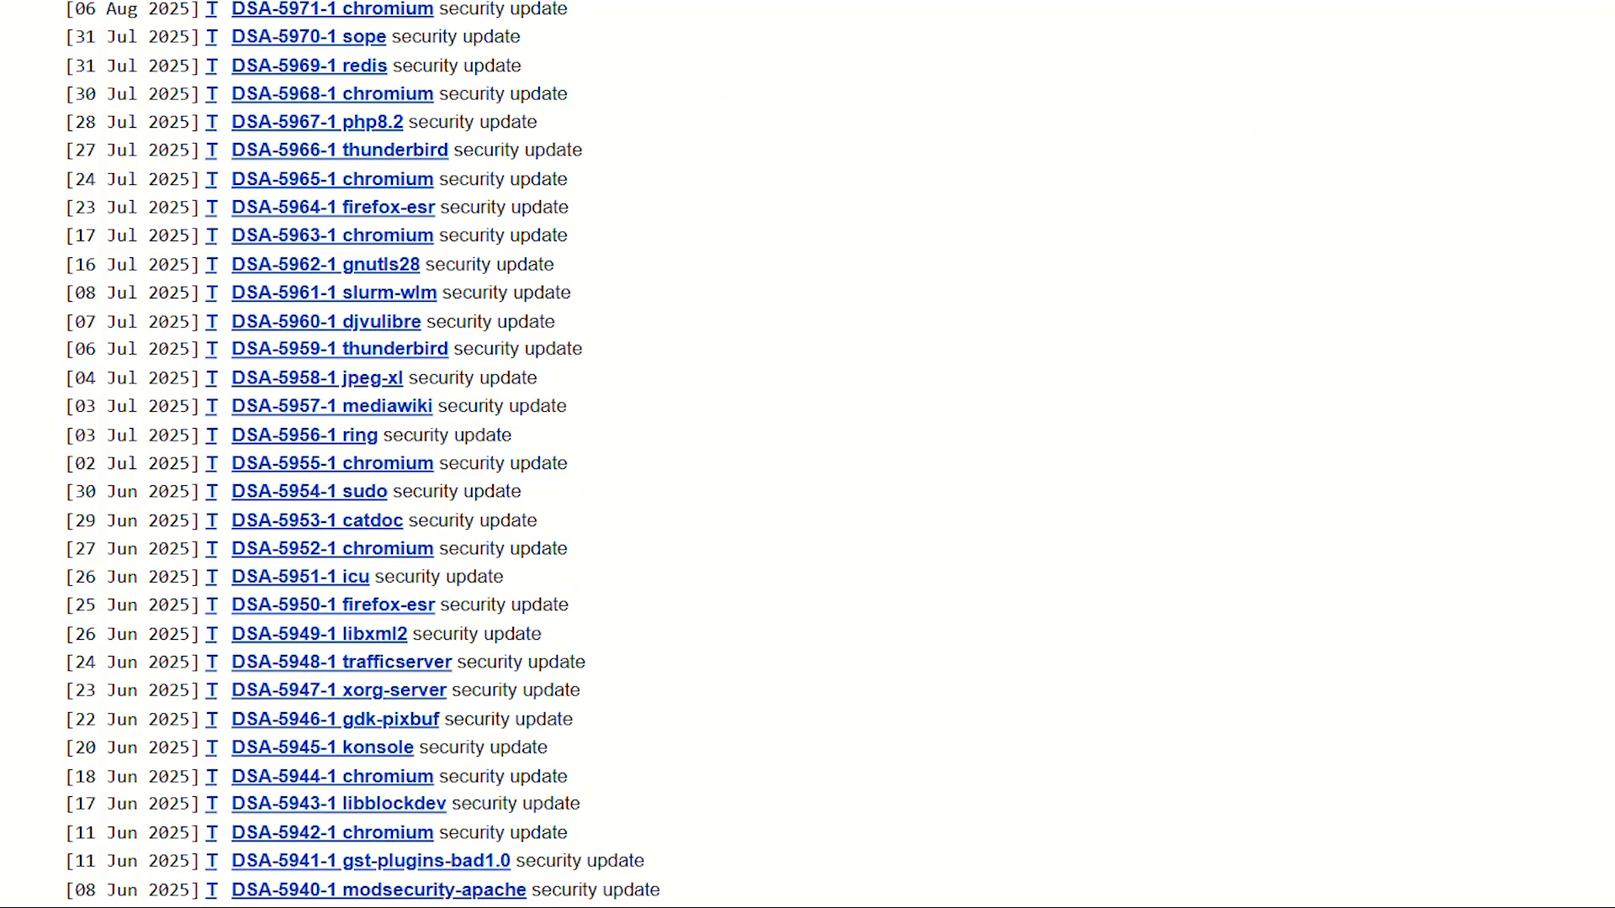
scroll(down, 3)
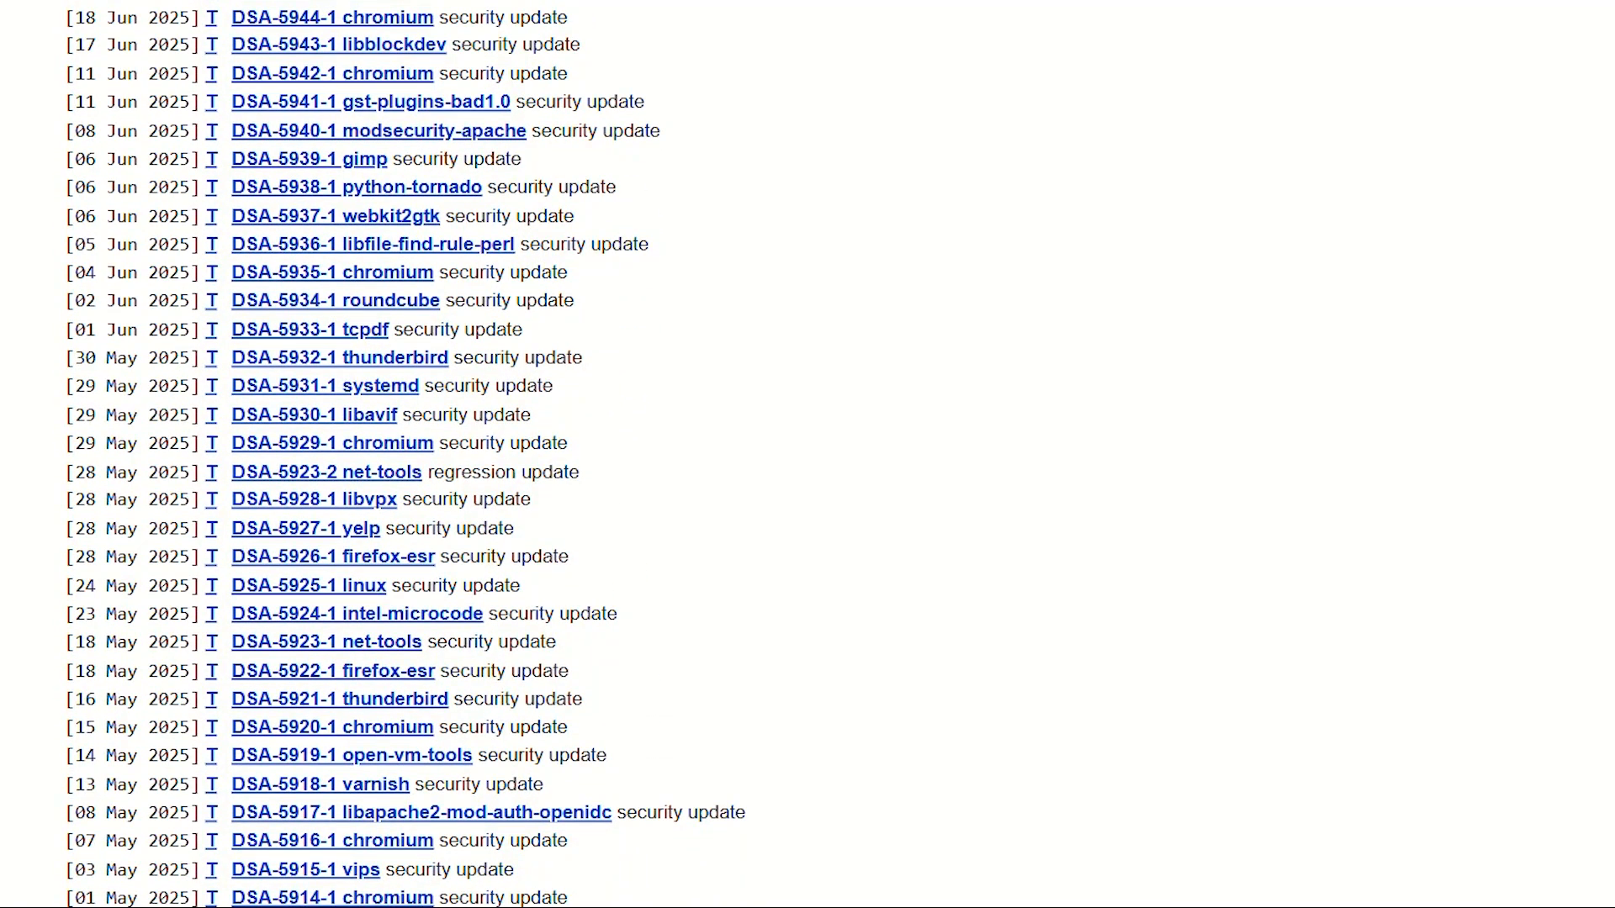
scroll(down, 3)
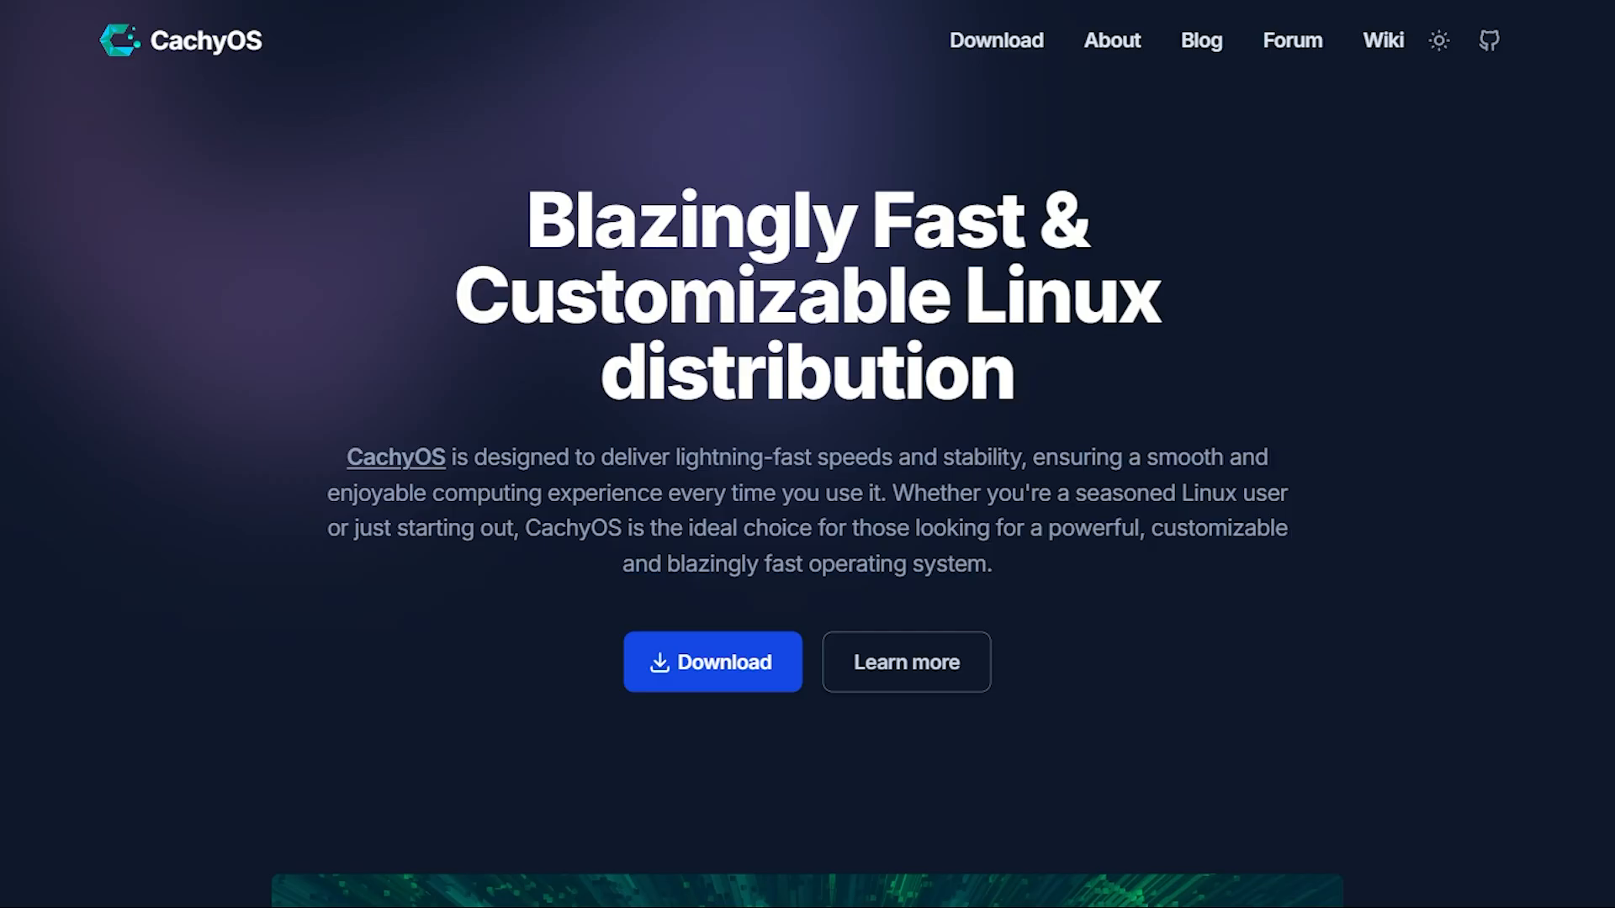
Scroll the CachyOS homepage past the desktop screenshot into Features, reaching the customizable installation notes.
scroll(down, 3)
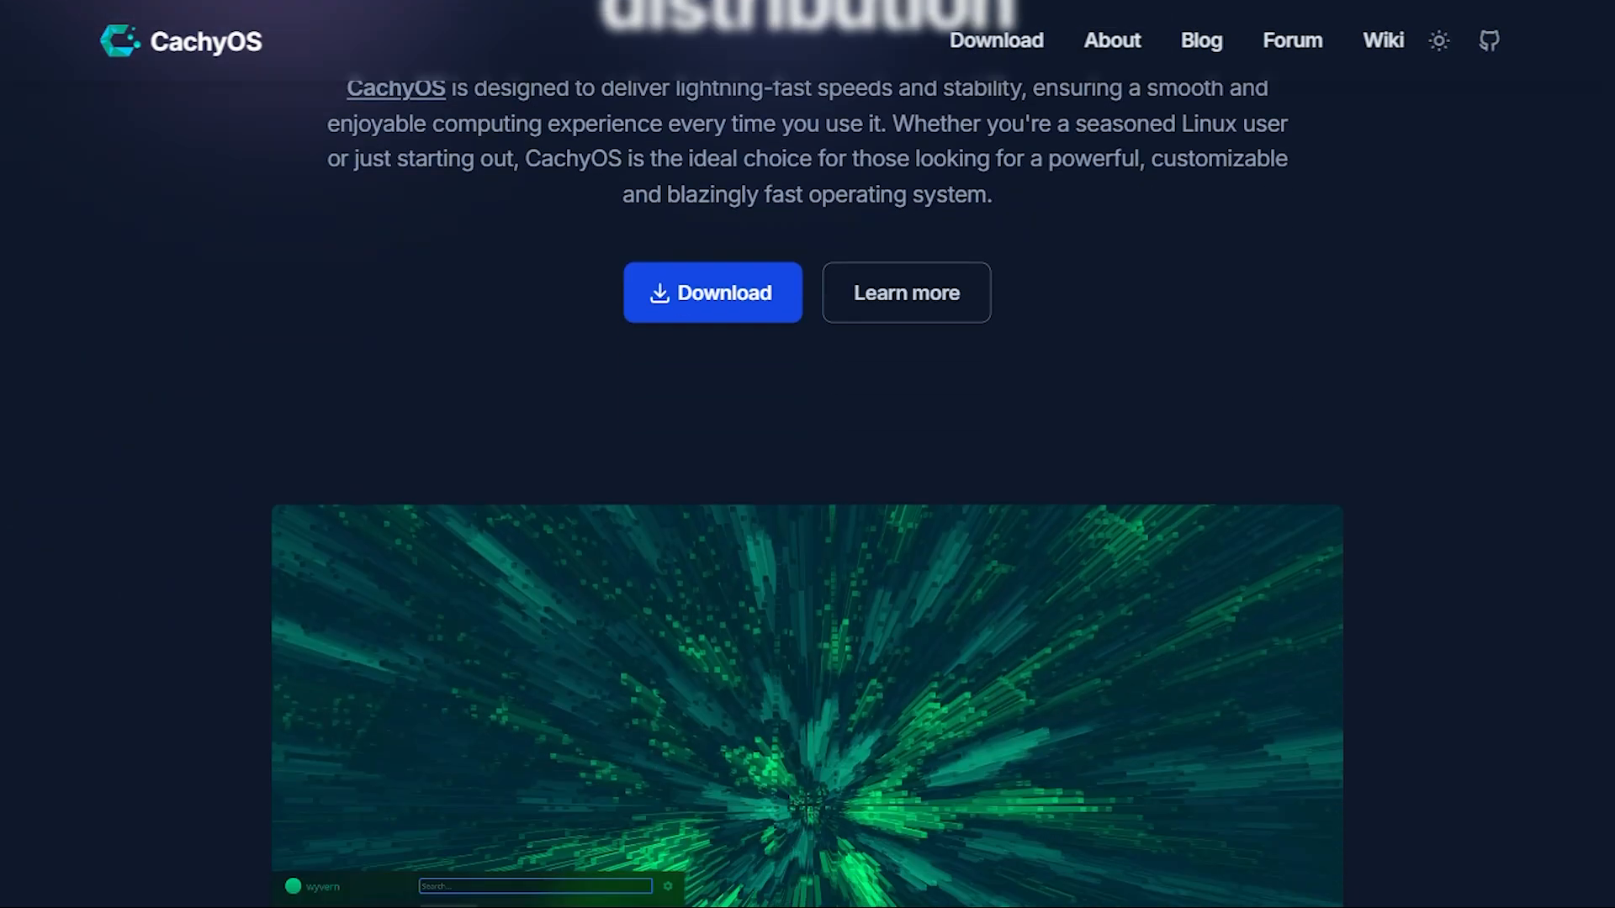
scroll(down, 3)
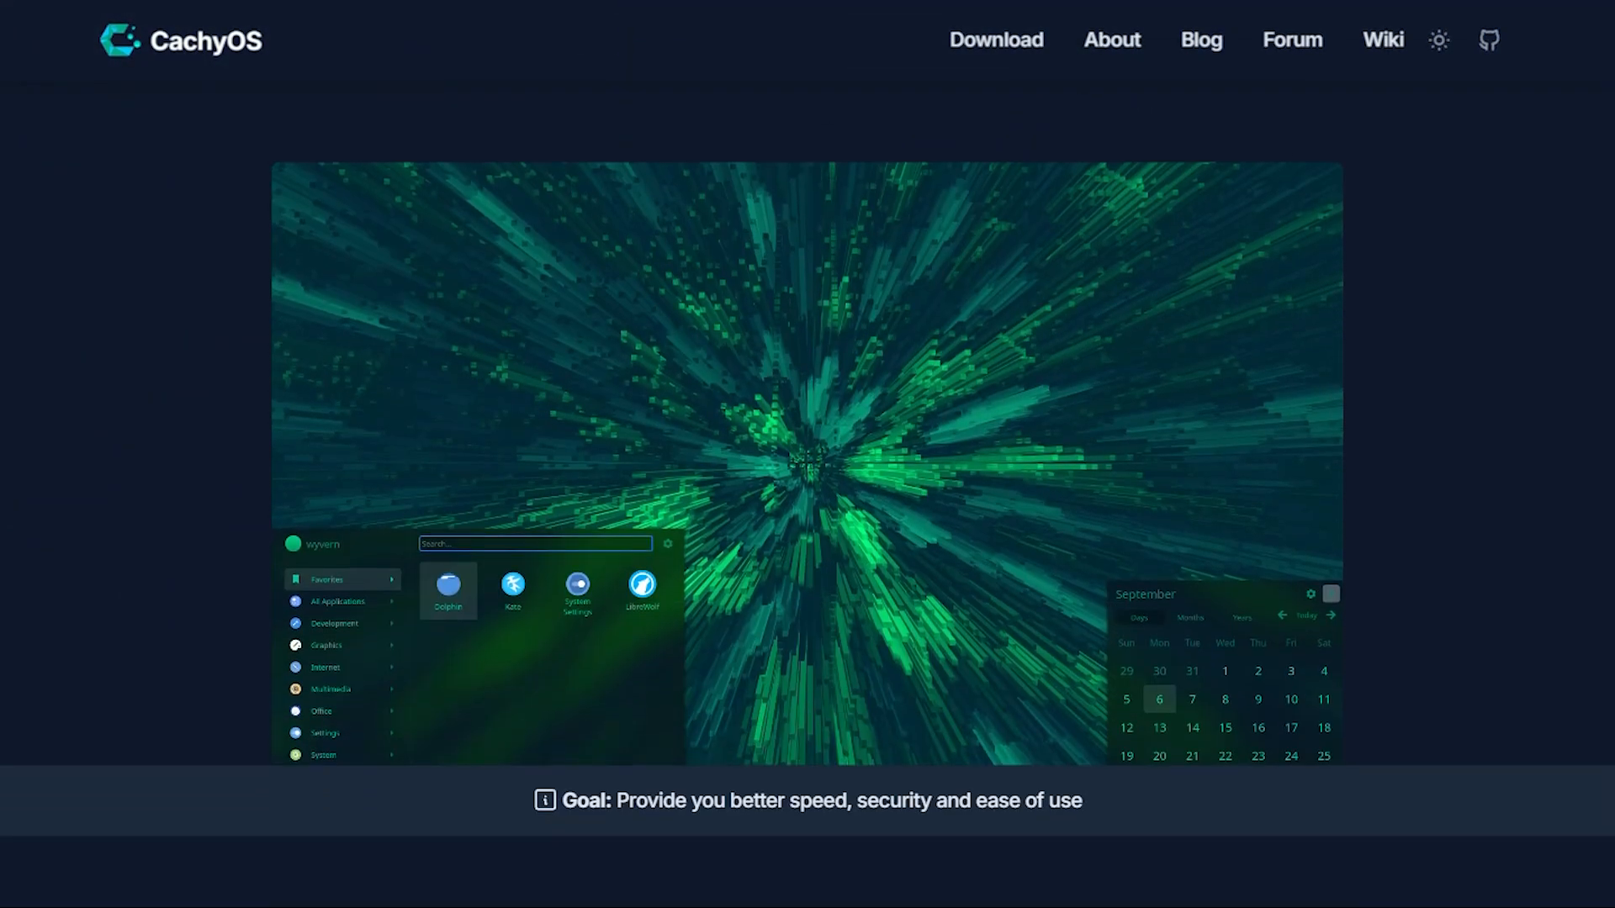
scroll(down, 3)
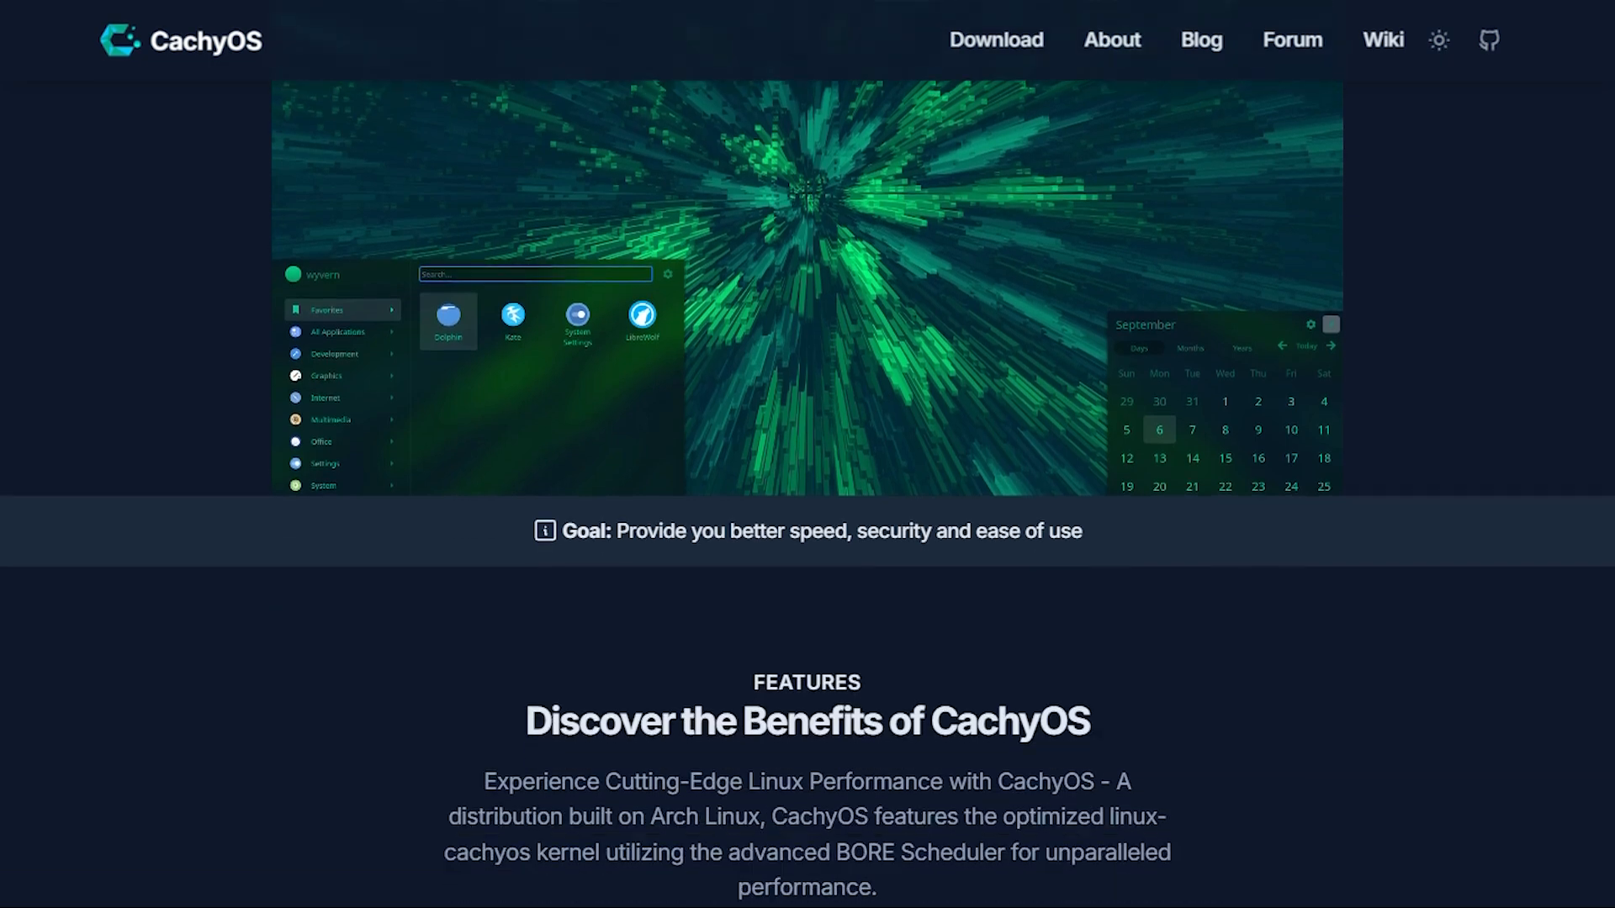
scroll(down, 3)
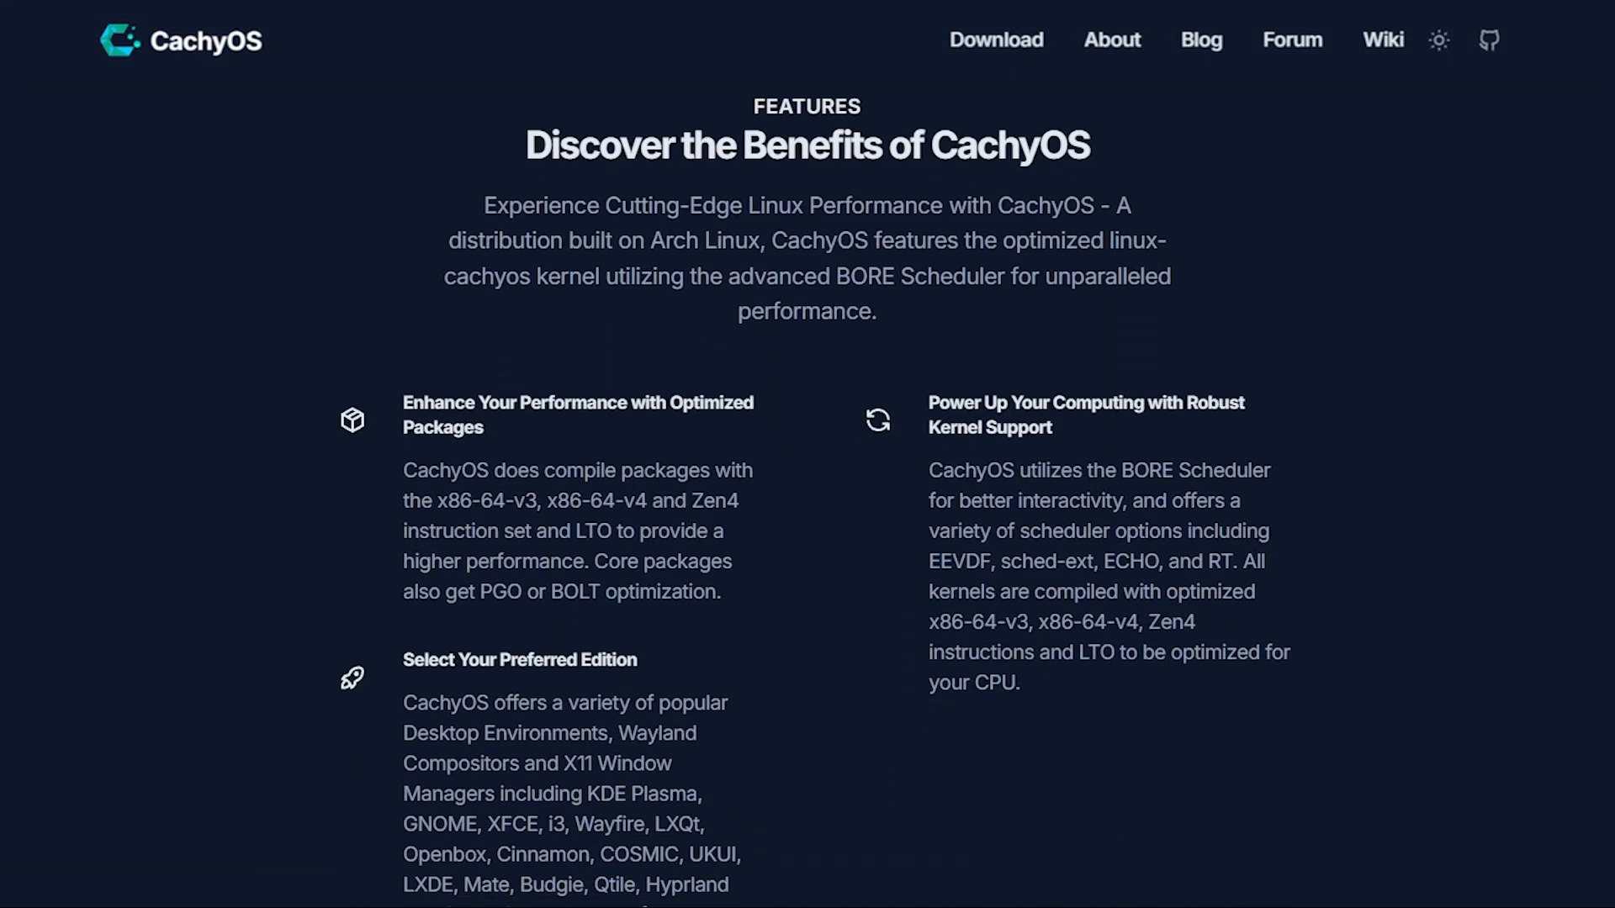
scroll(down, 3)
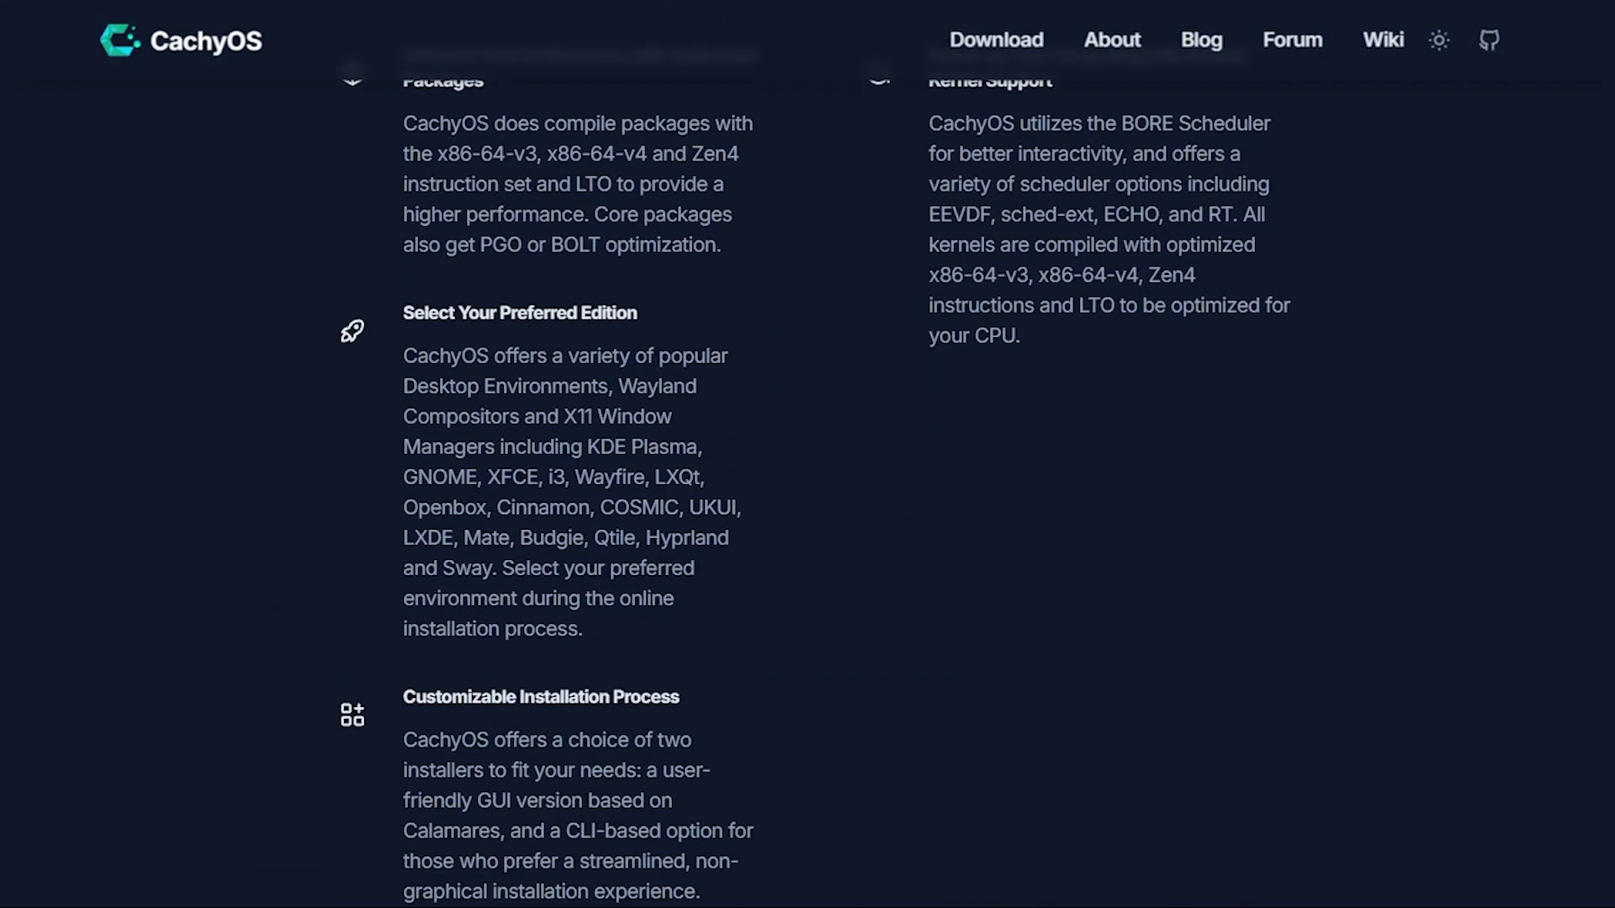
scroll(down, 3)
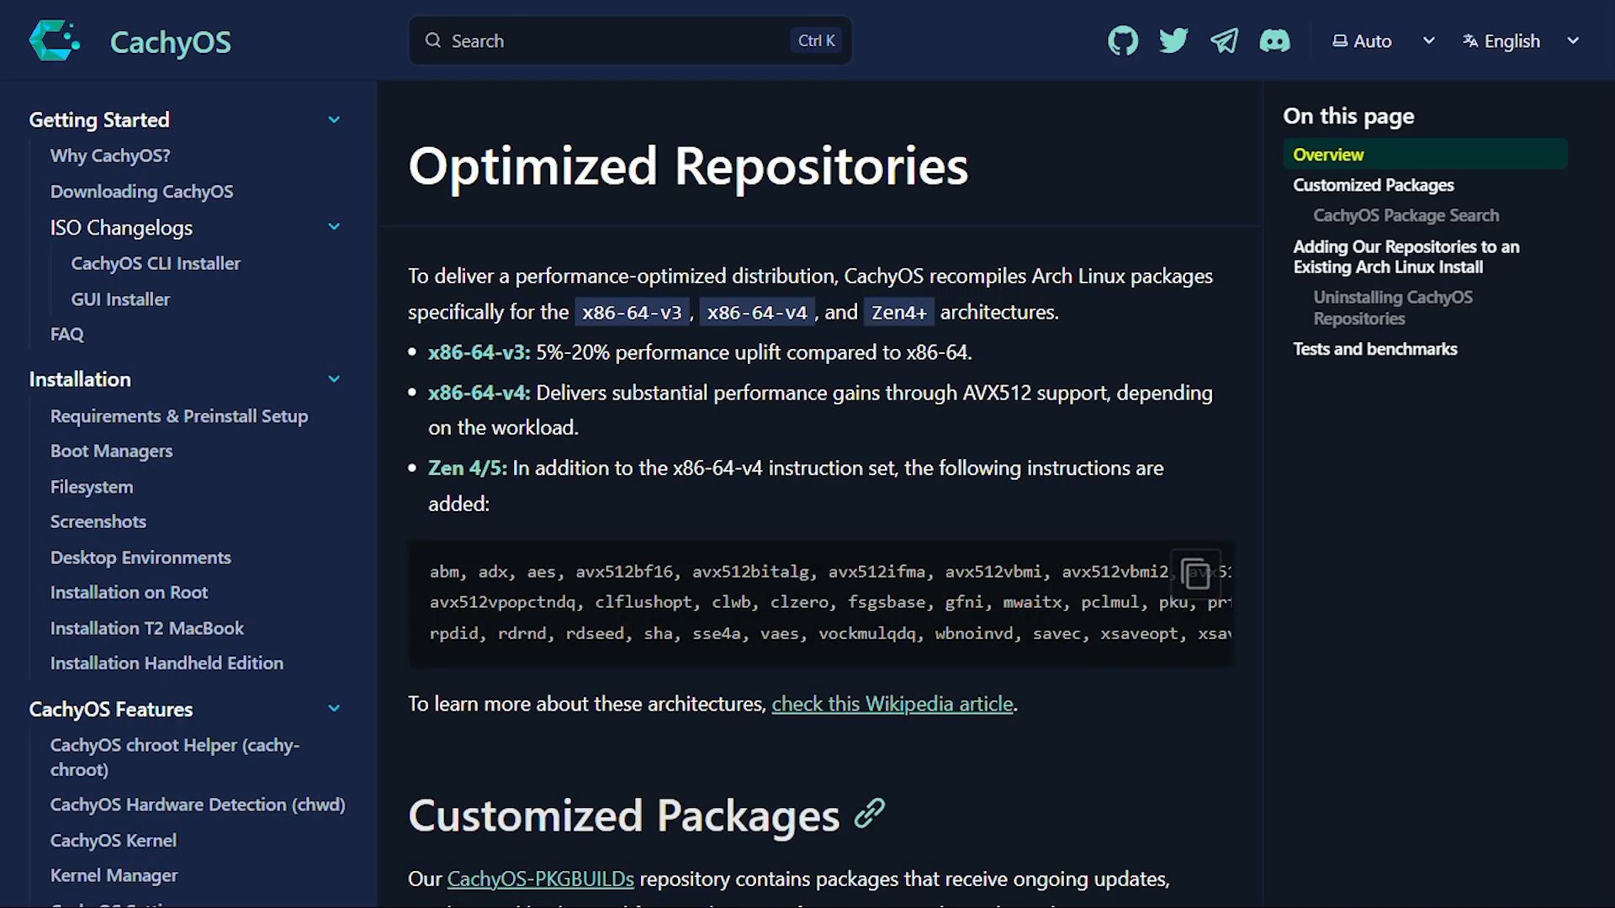
Scroll the Optimized Repositories page down to the Automated script for adding the repositories to Arch.
scroll(down, 3)
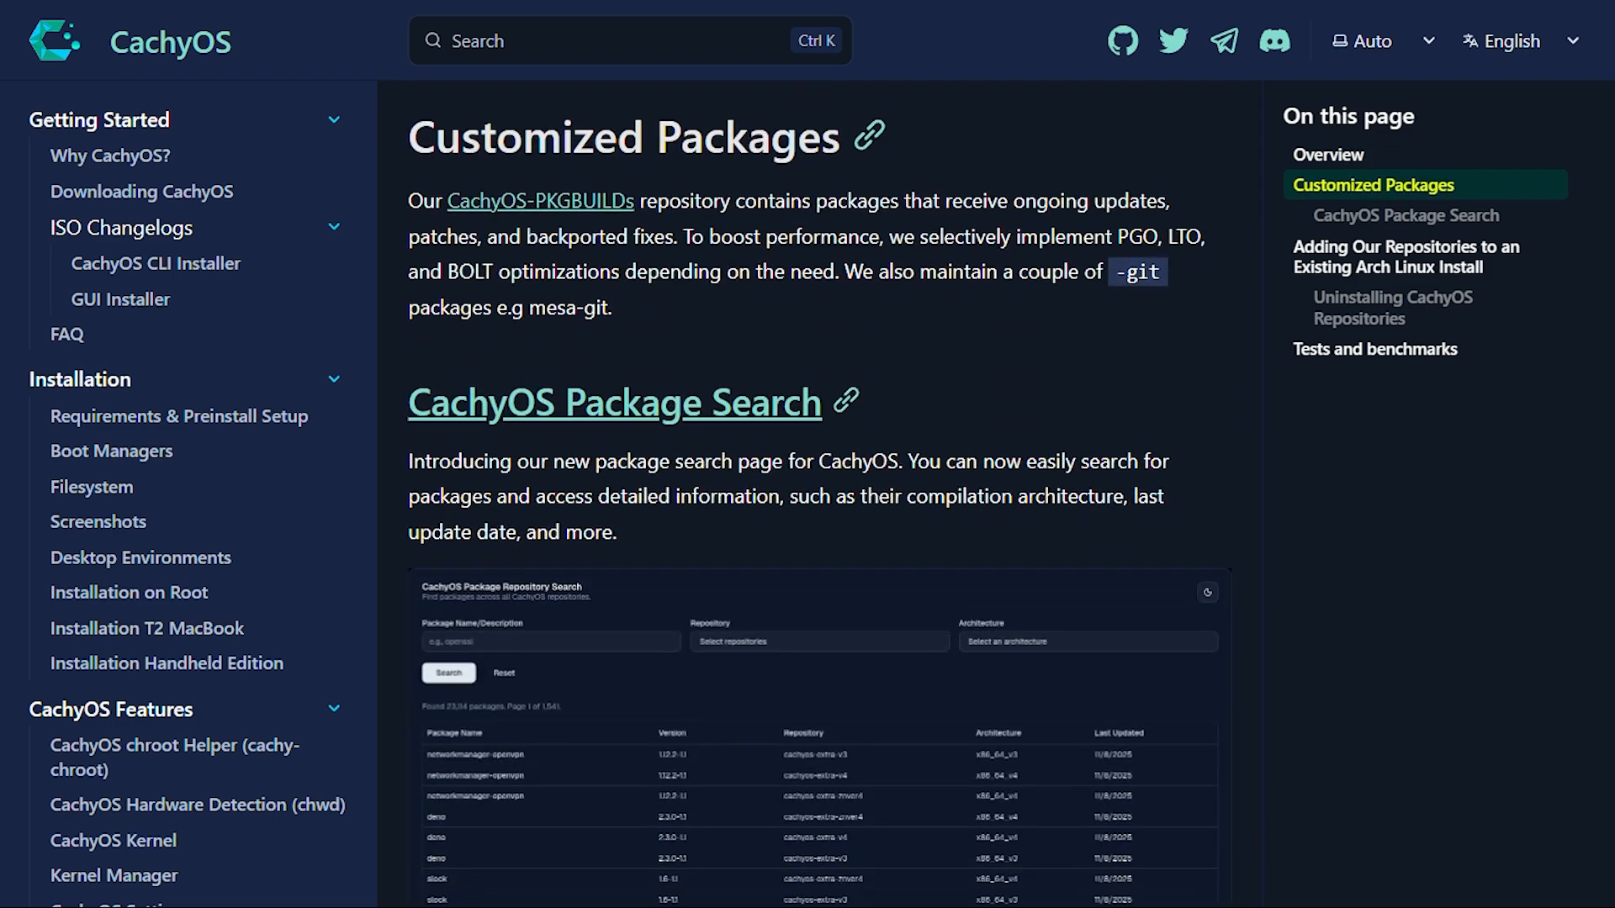
scroll(down, 3)
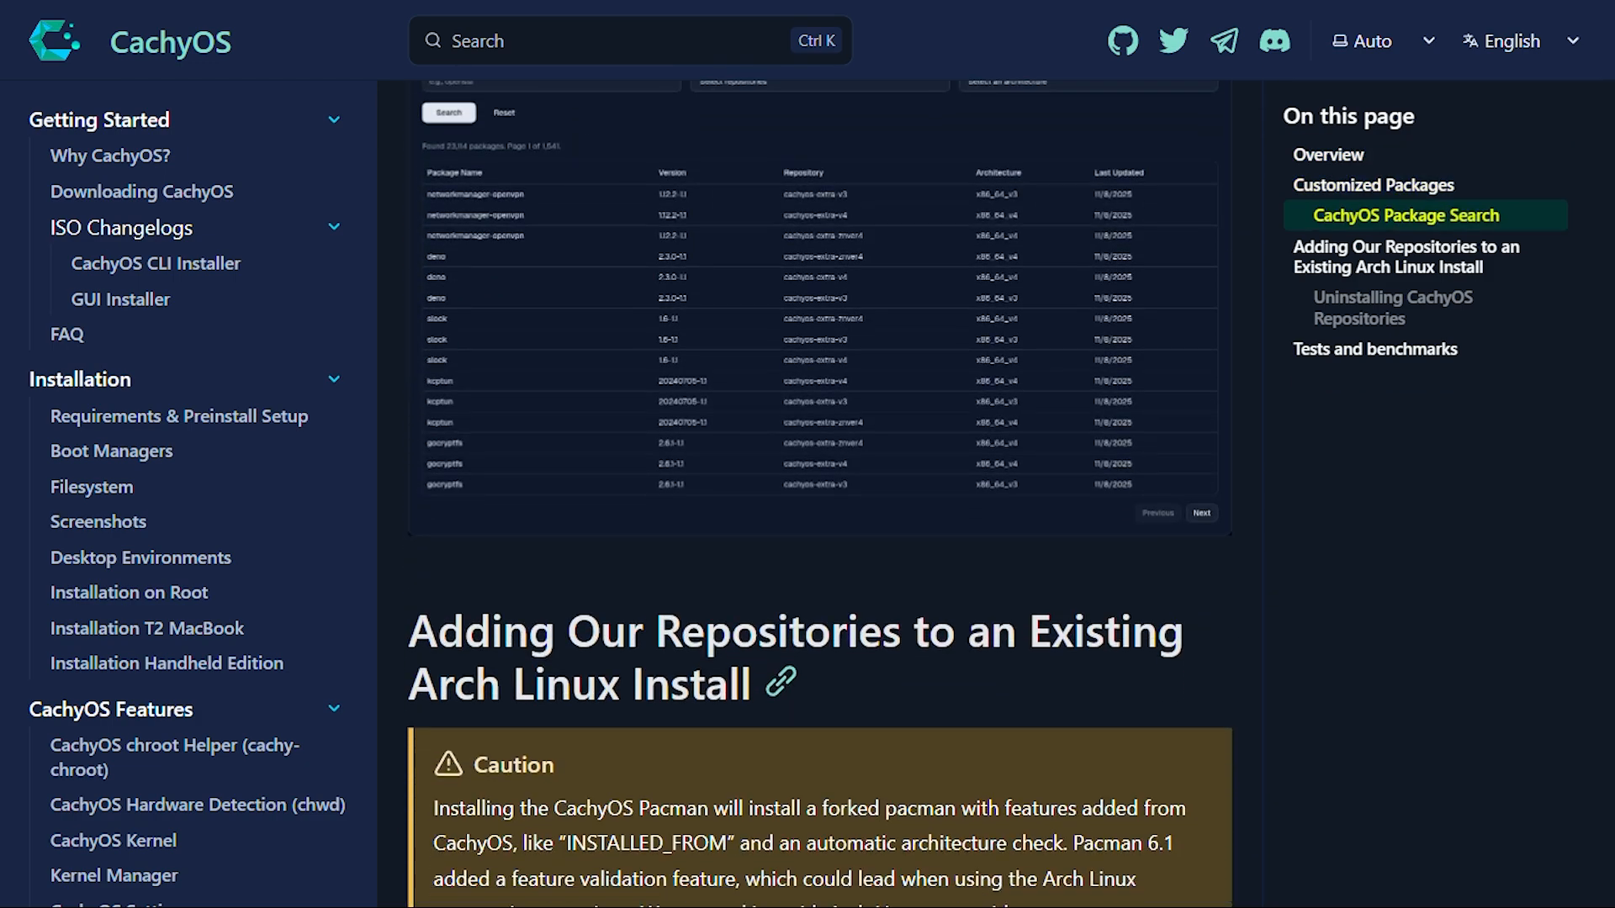
scroll(down, 3)
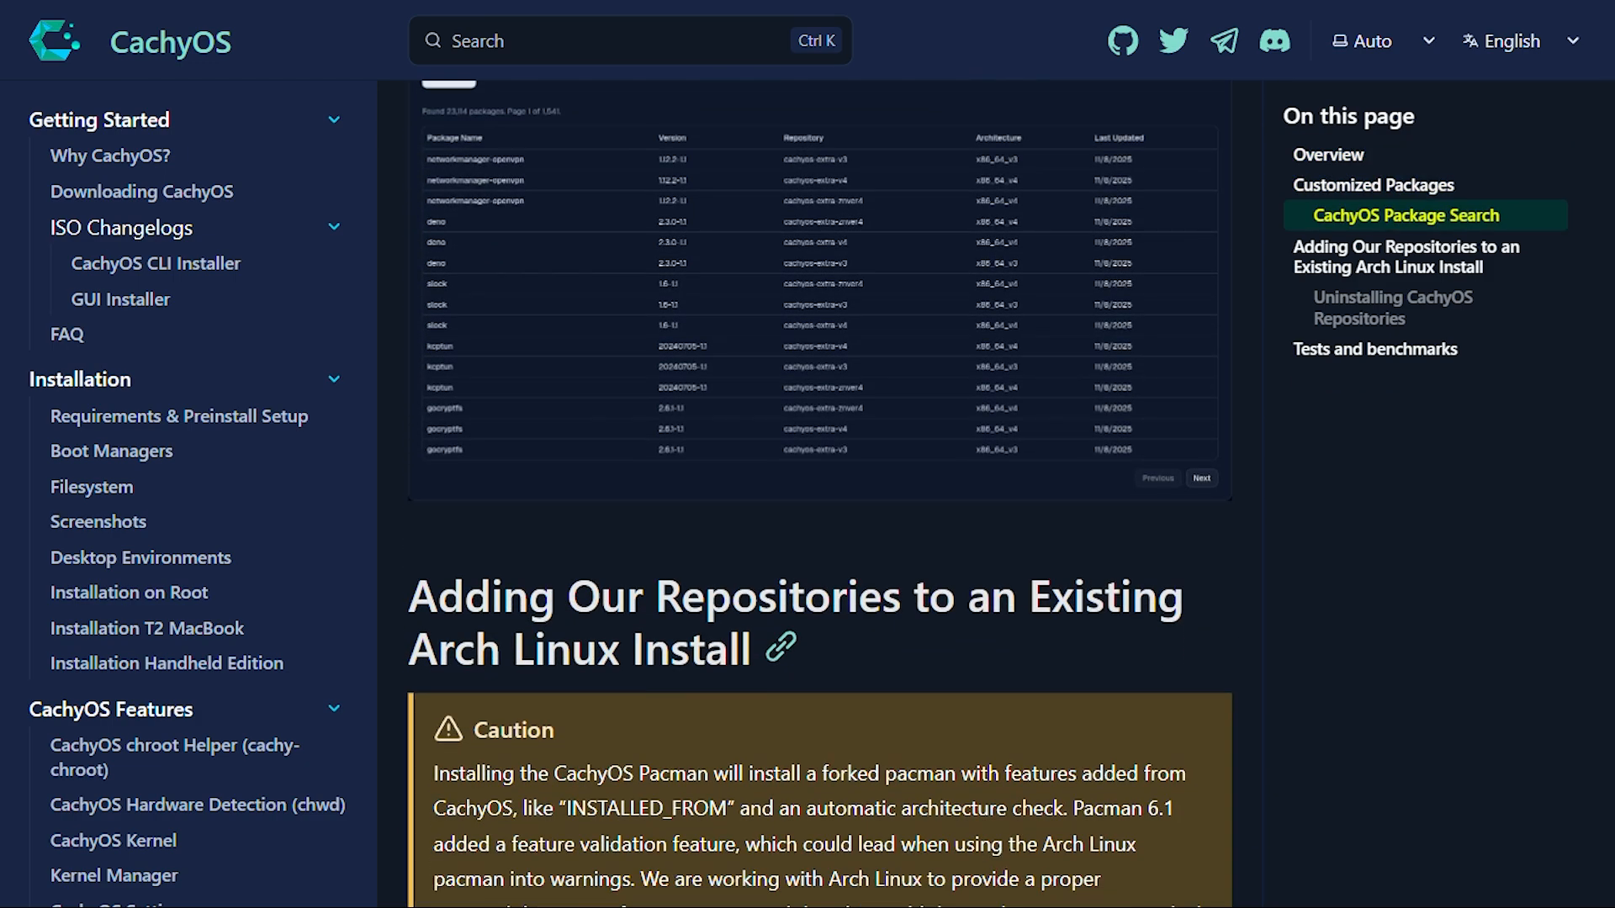
scroll(down, 3)
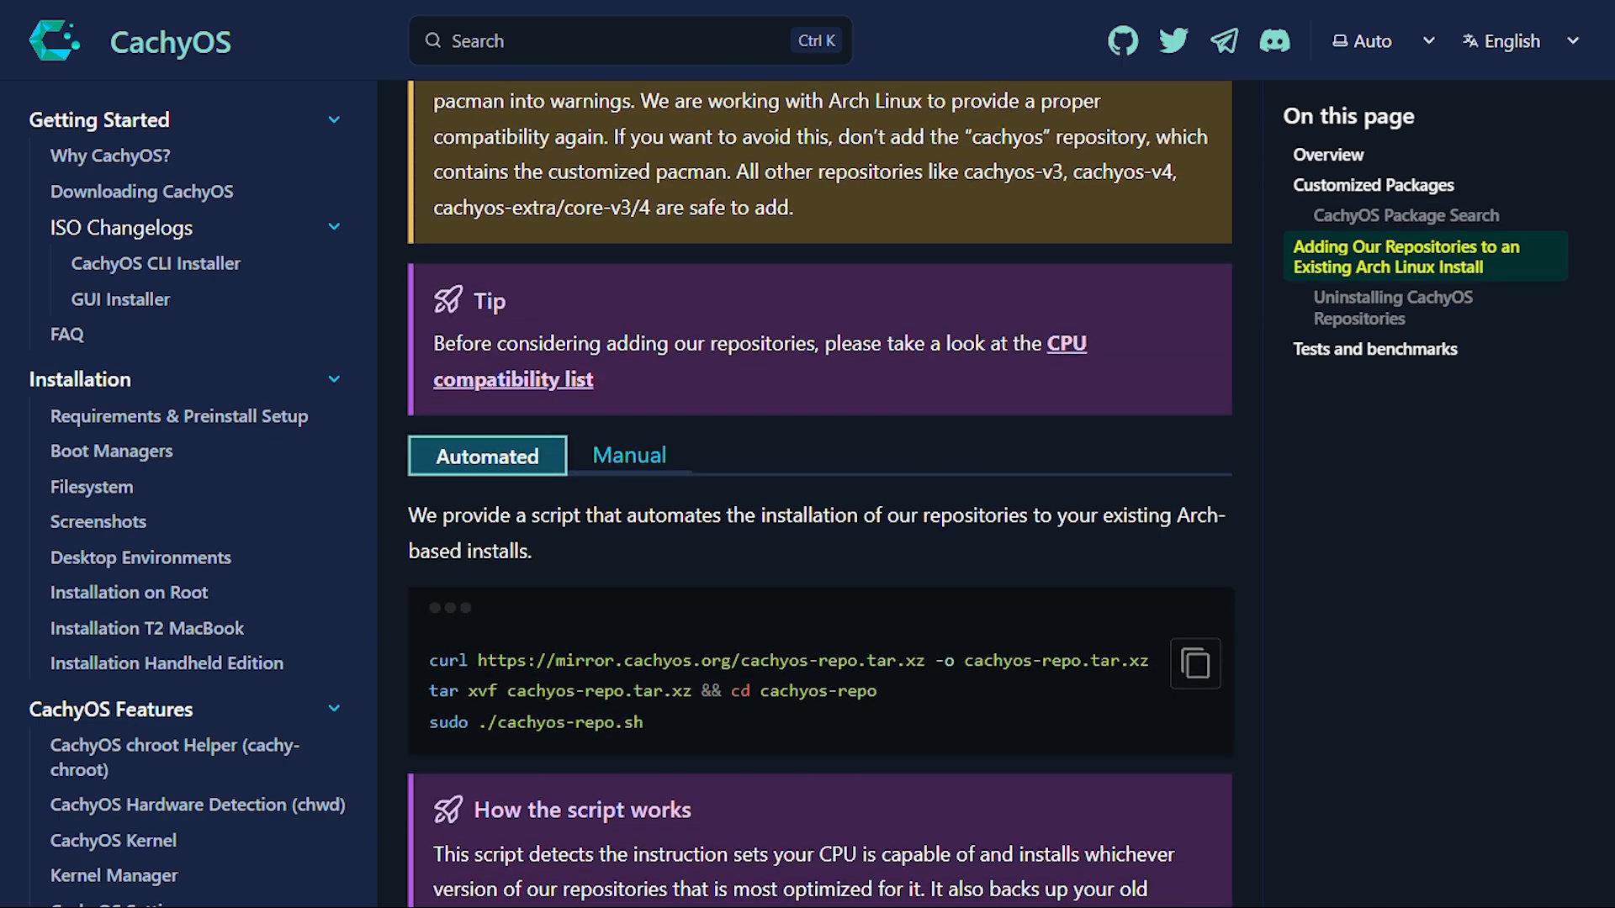
scroll(down, 3)
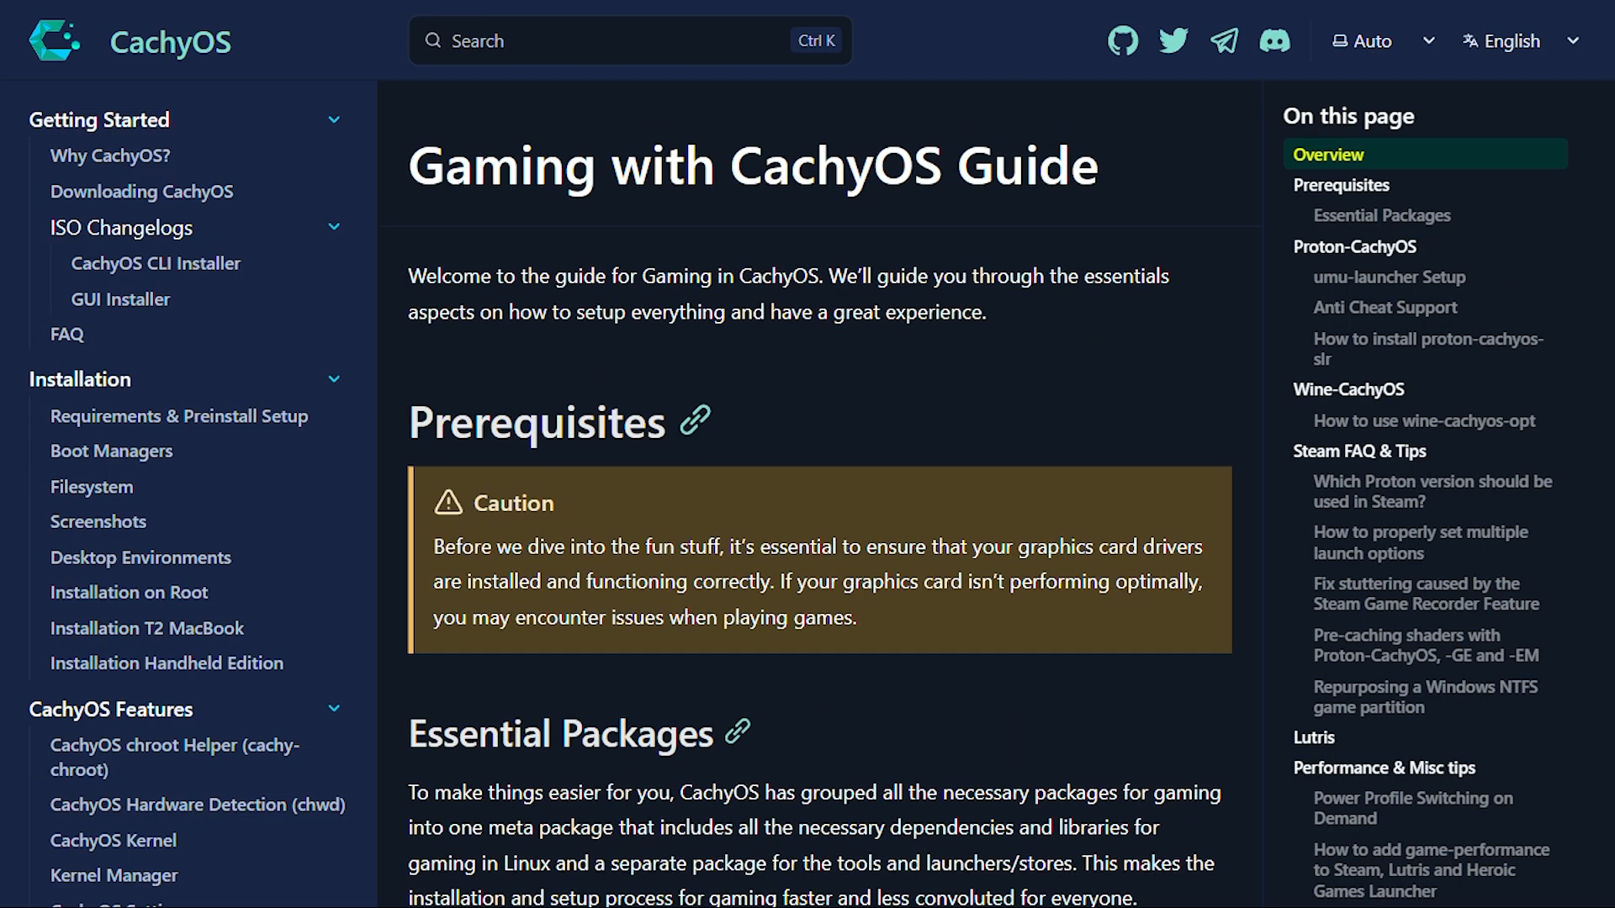
Scroll the Gaming with CachyOS Guide past Proton-CachyOS to the umu-launcher Setup section.
scroll(down, 3)
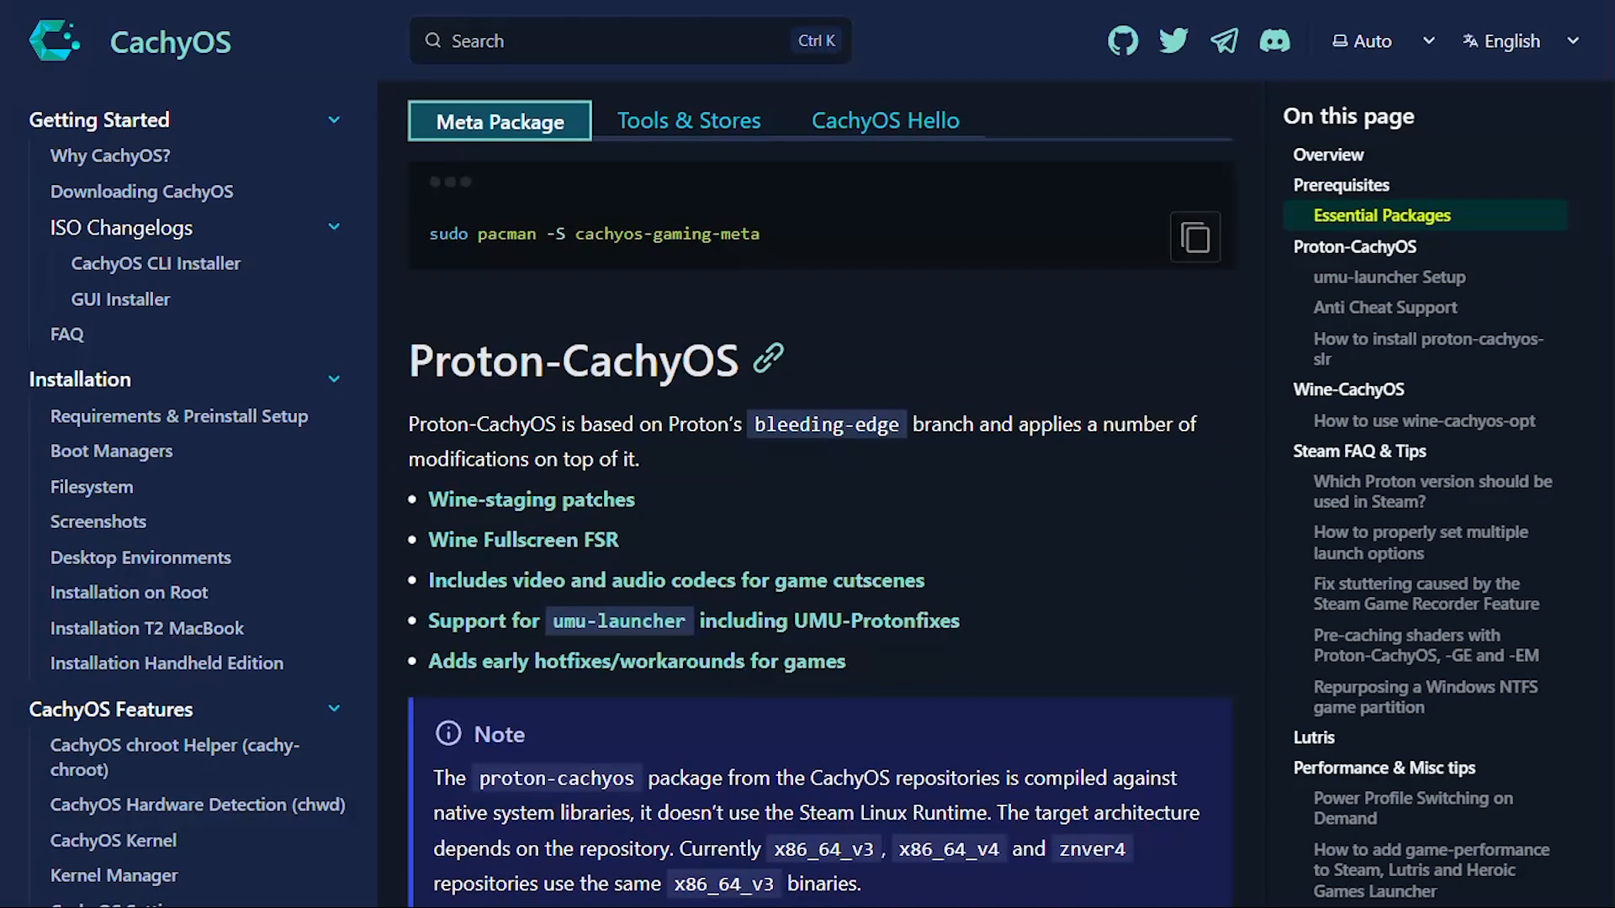
scroll(down, 3)
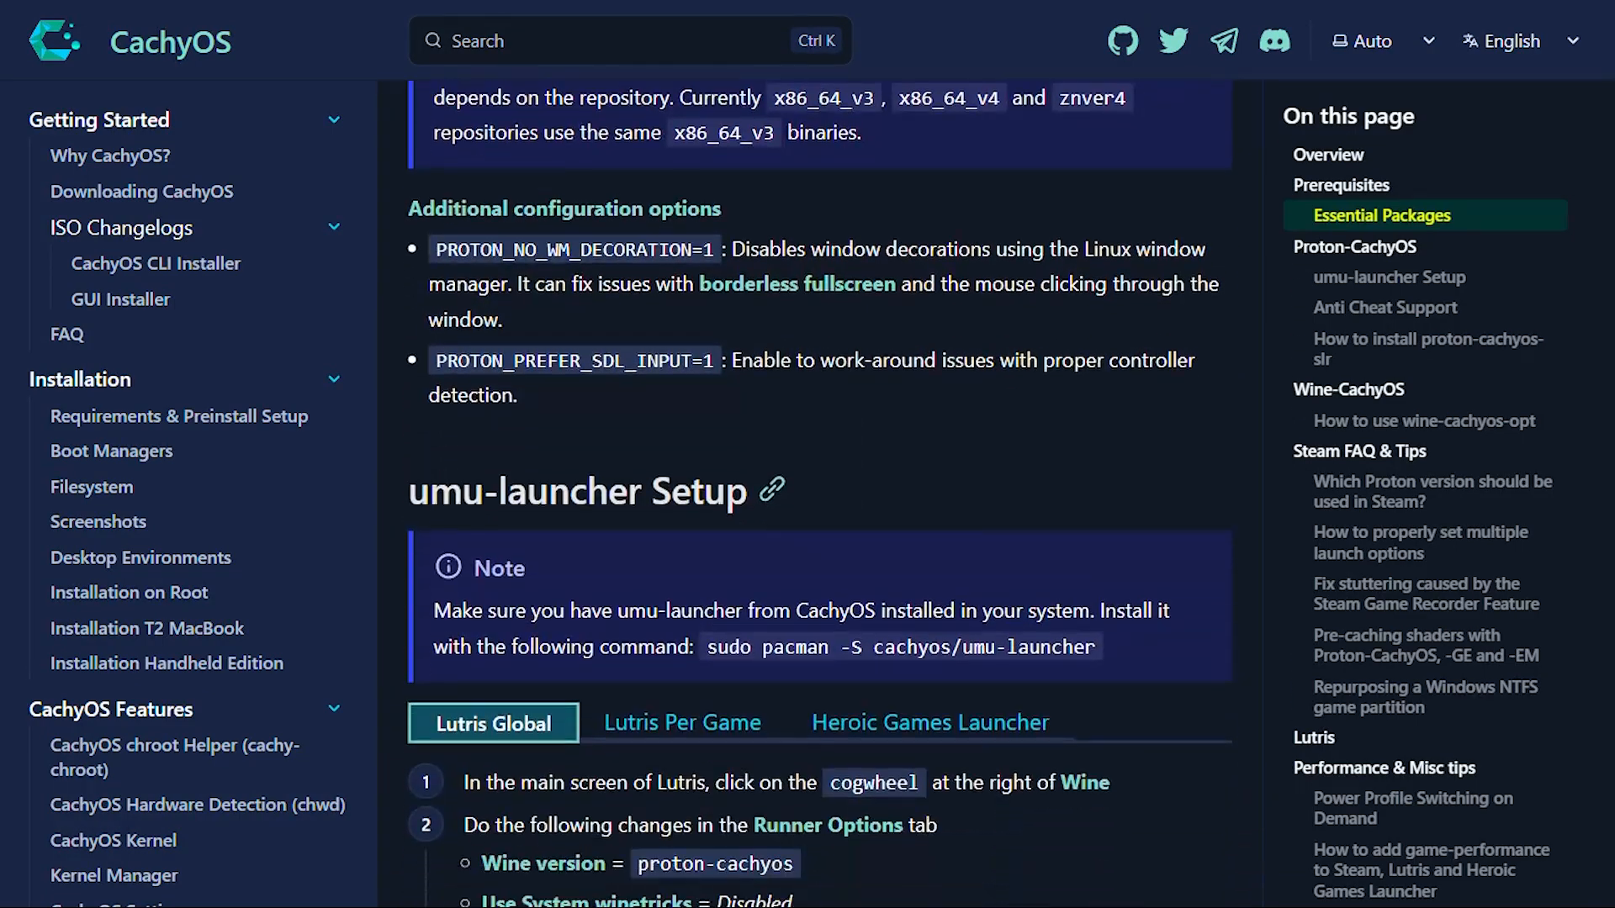
scroll(down, 3)
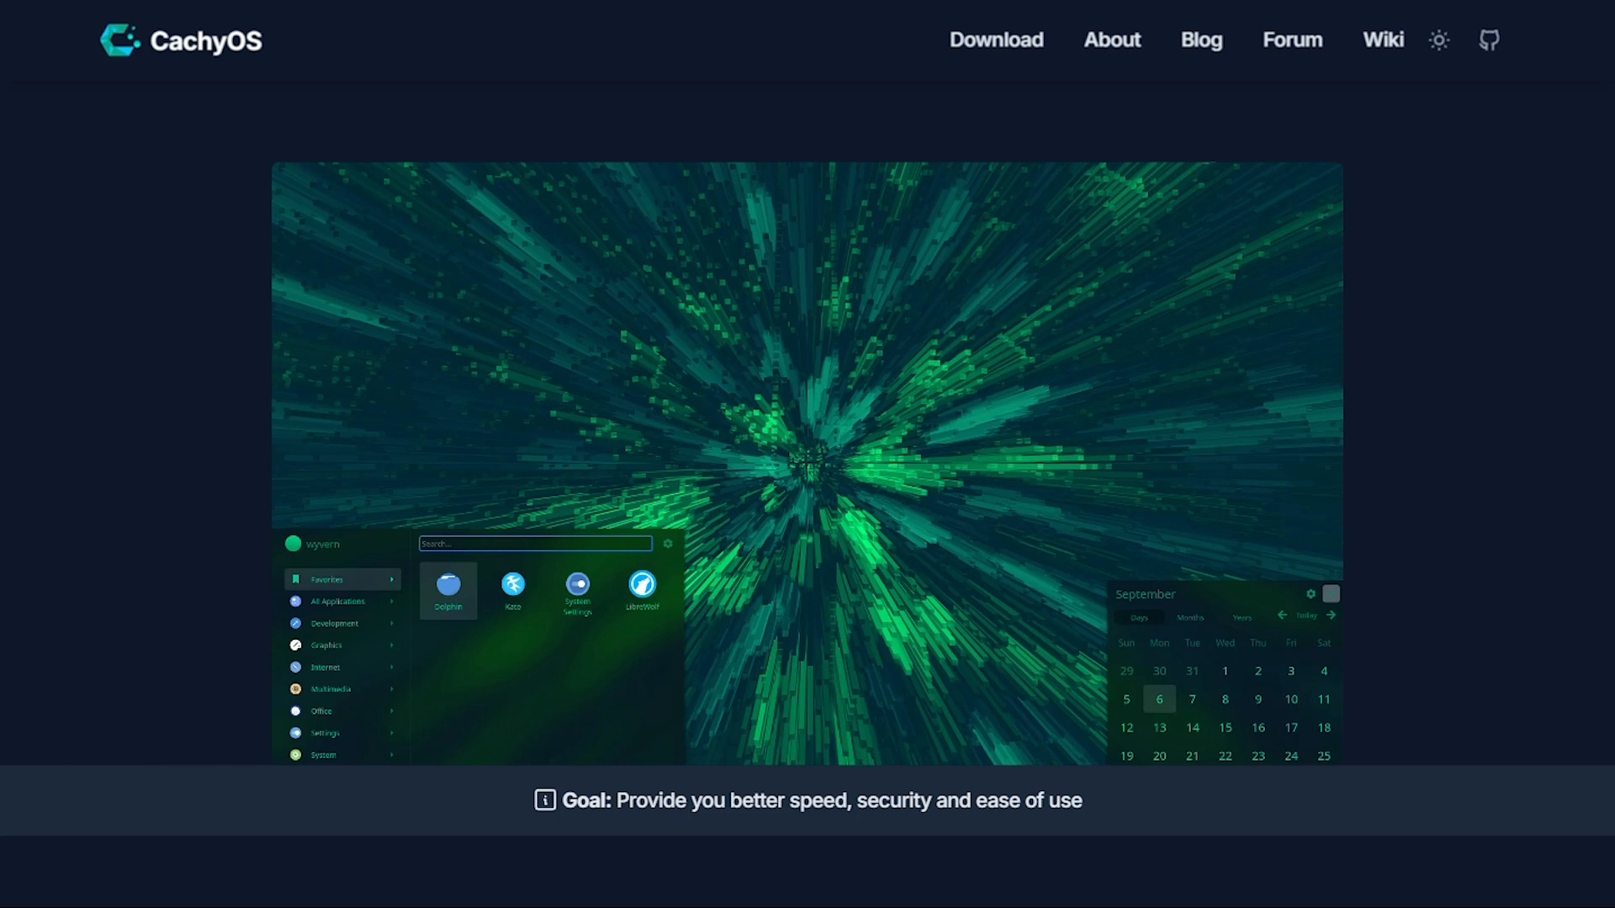
Scroll the CachyOS homepage down to the 'Discover the Benefits of CachyOS' features section.
scroll(down, 3)
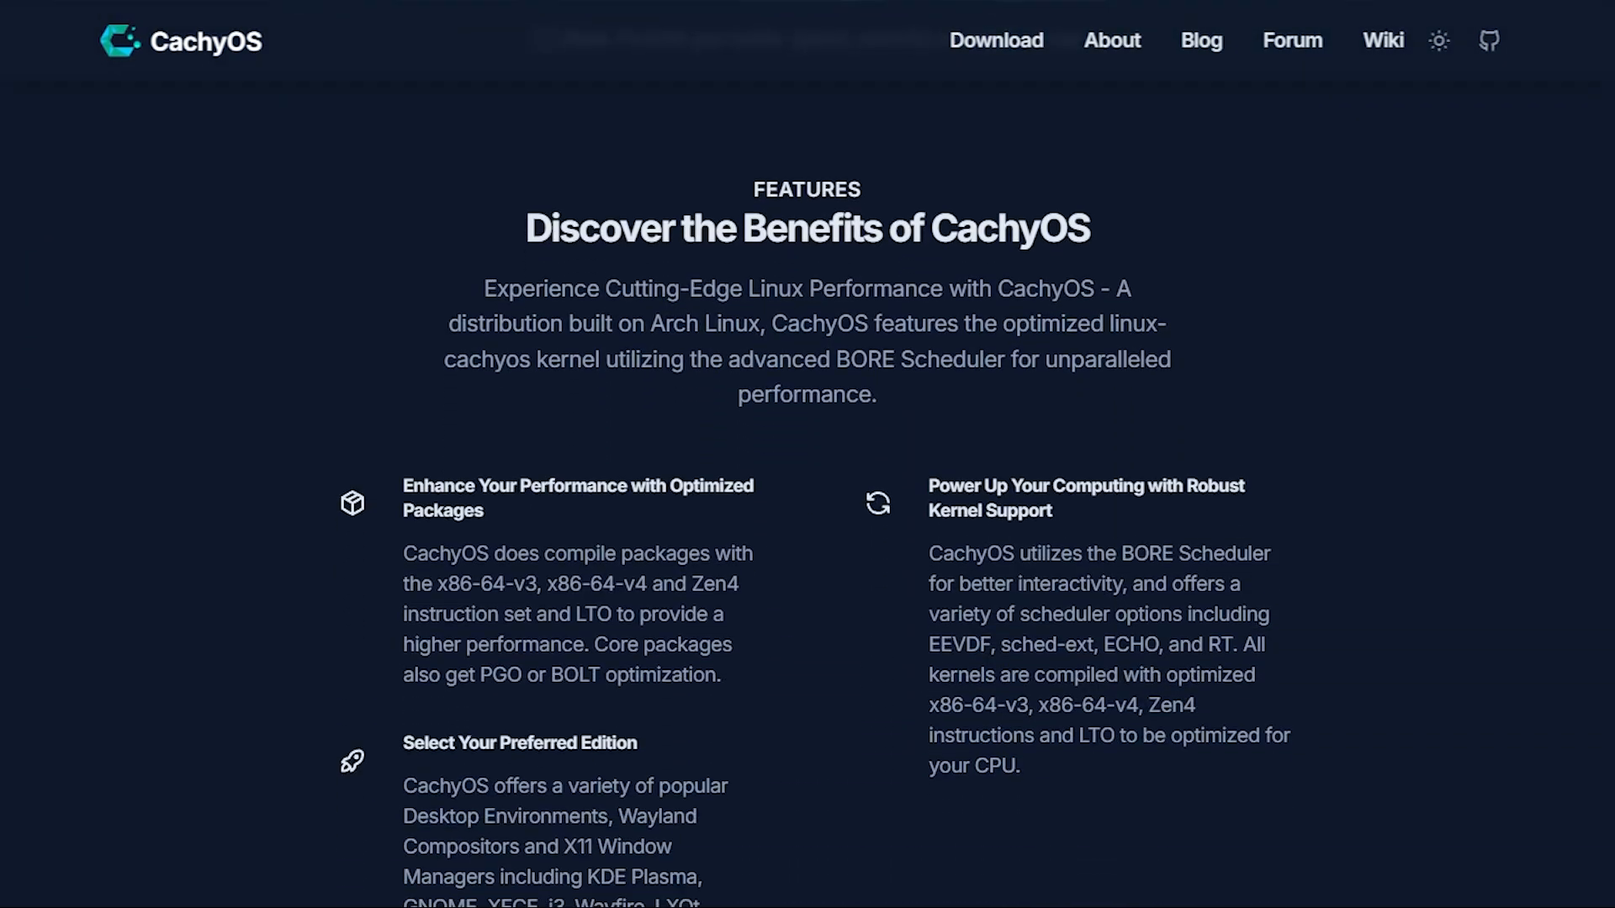
scroll(down, 3)
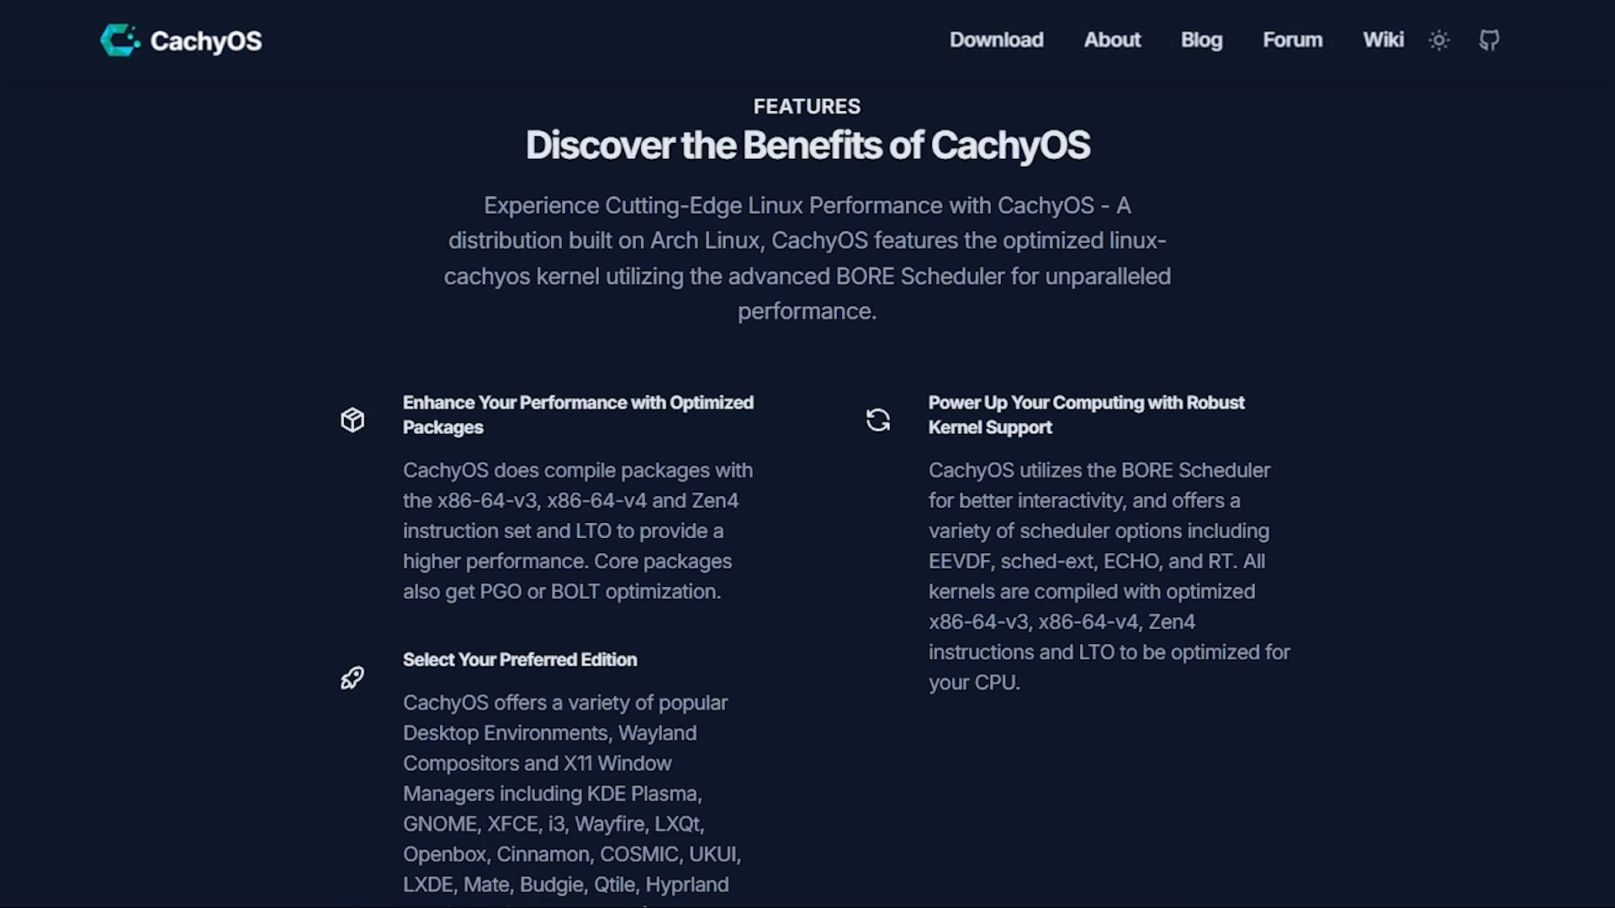